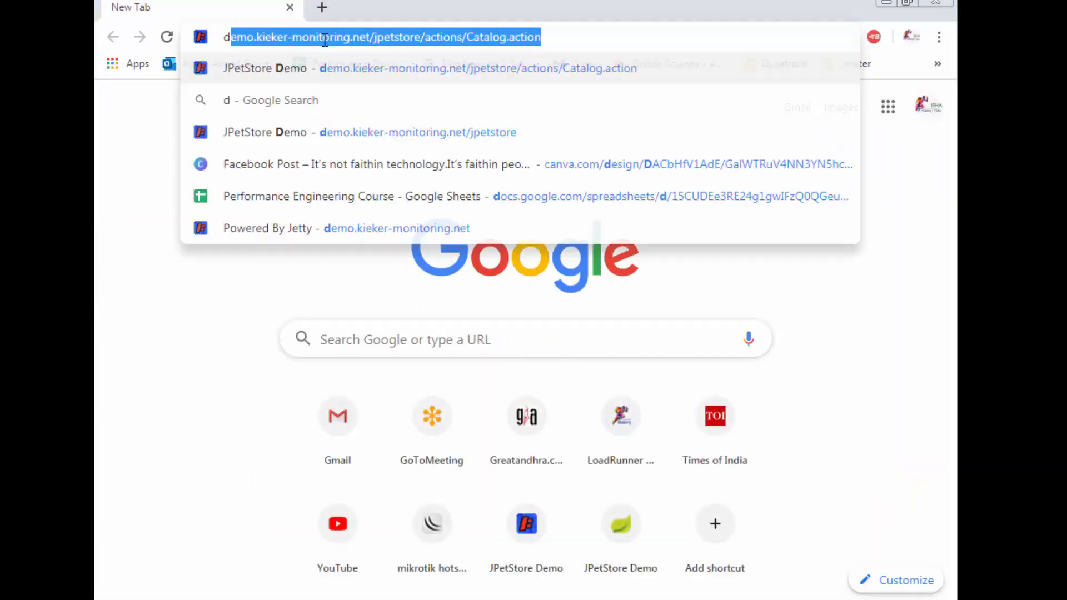
Step: Search Google for 'download web tours application' and choose the Web Tours Sample Application marketplace result
{"action": "type", "text": "download h"}
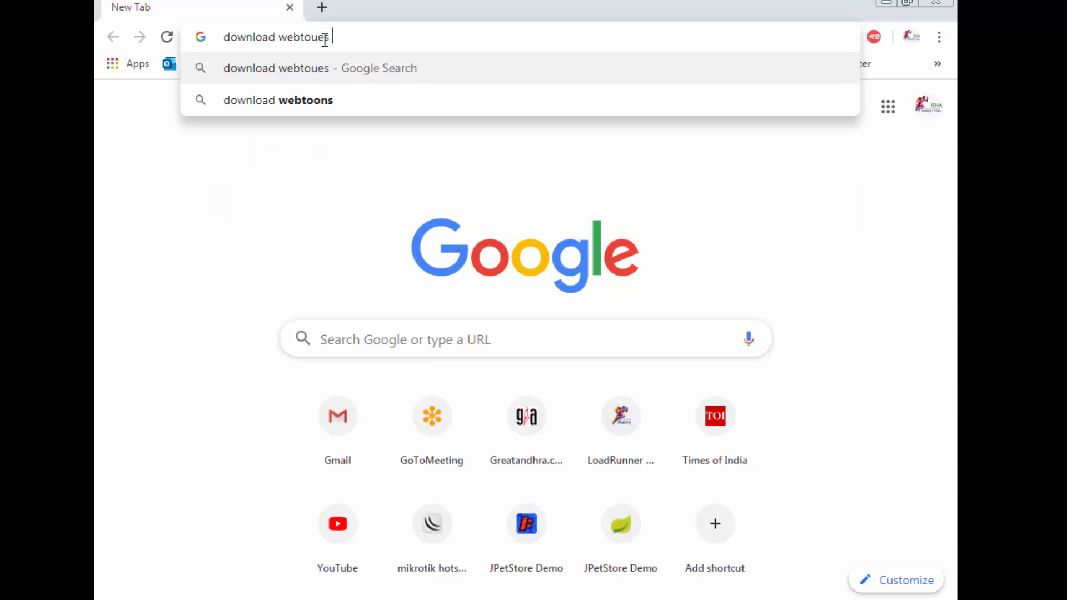
{"action": "key", "text": "Backspace"}
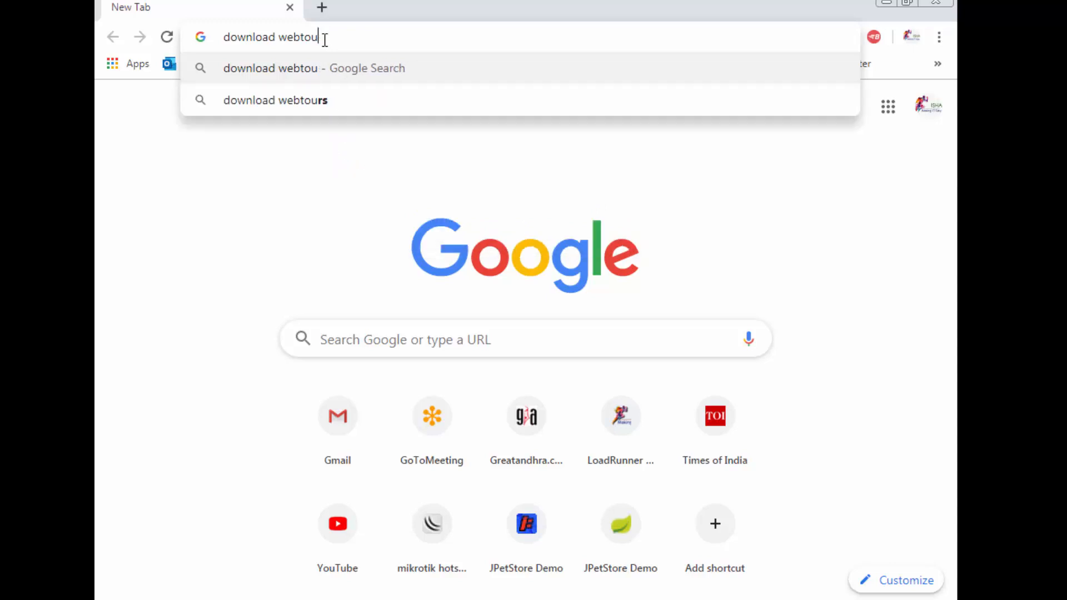
{"action": "type", "text": "rs"}
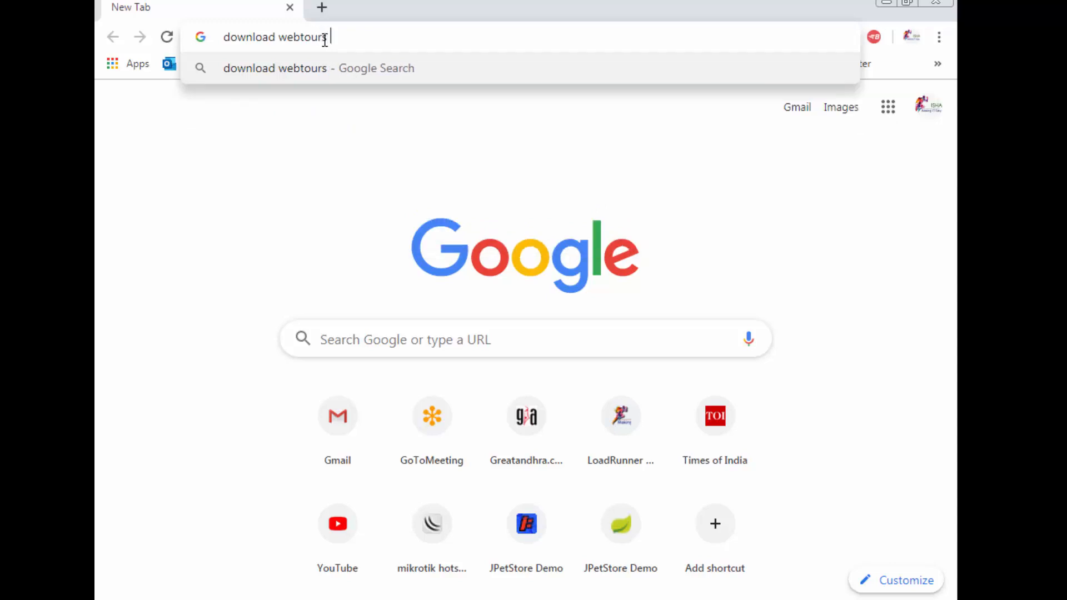
{"action": "type", "text": "application&oq=download+"}
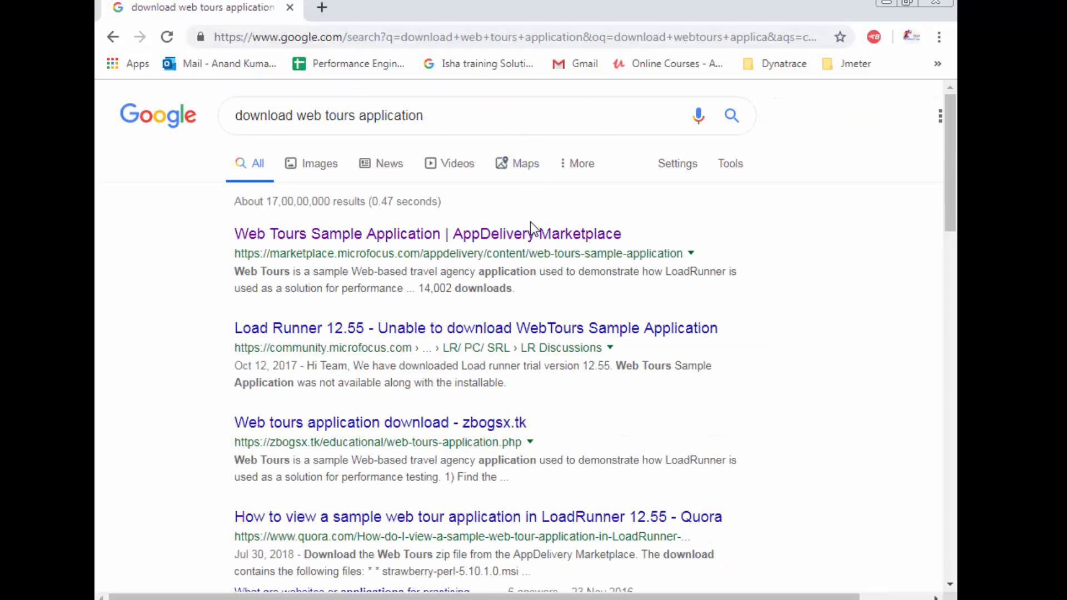
{"action": "left_click", "coordinate": [427, 233]}
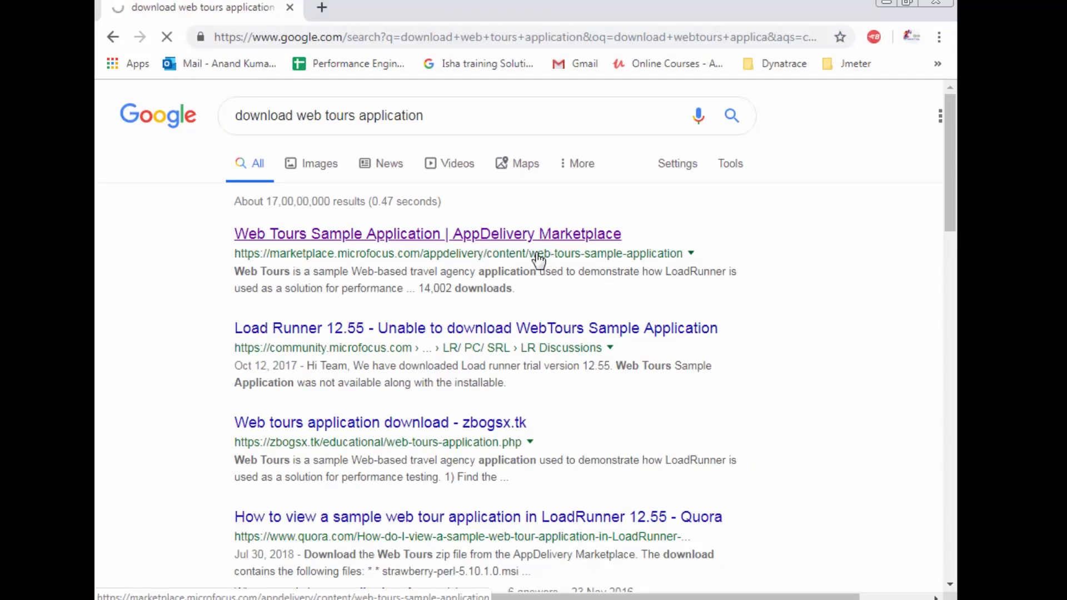
Step: Review the Web Tours page down to the Web Tours 1.0 release (36.8 MB), then bring up the Start menu
{"action": "left_click", "coordinate": [427, 234]}
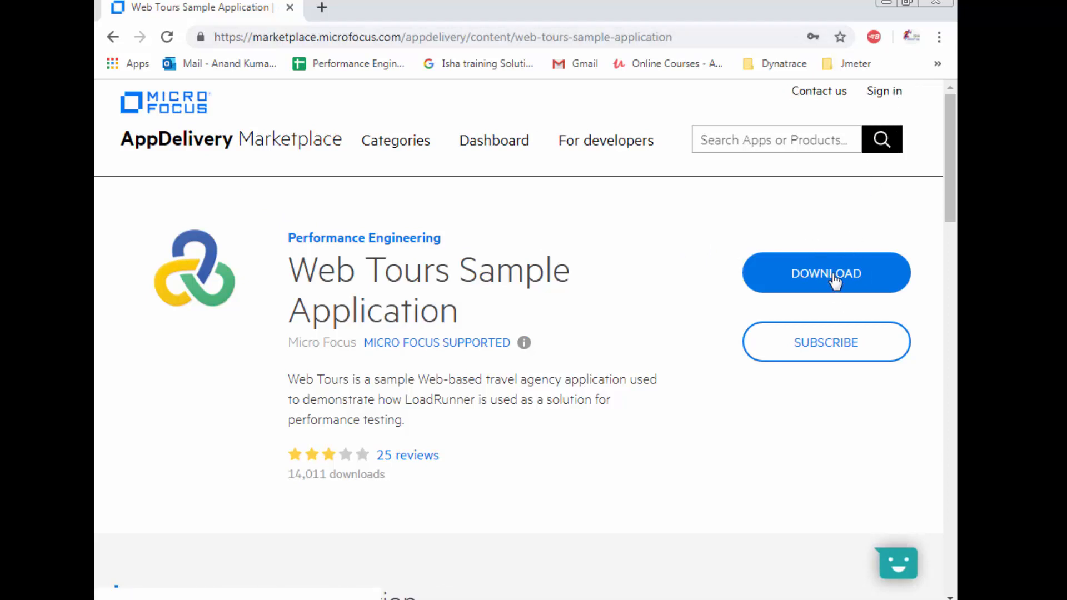
{"action": "scroll", "scroll_direction": "down", "scroll_amount": 3}
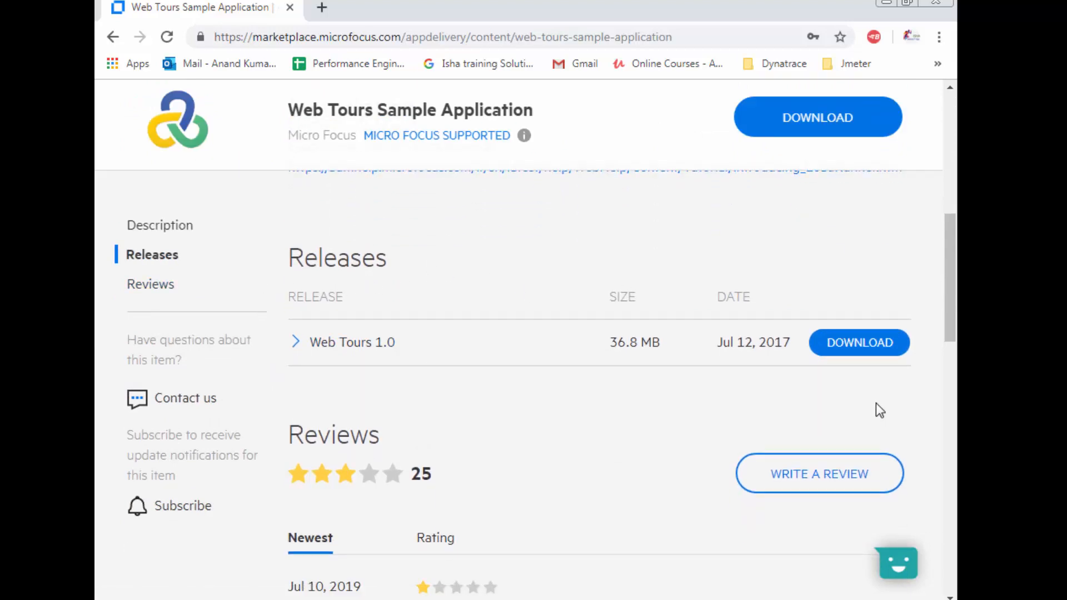
{"action": "mouse_move", "coordinate": [878, 357]}
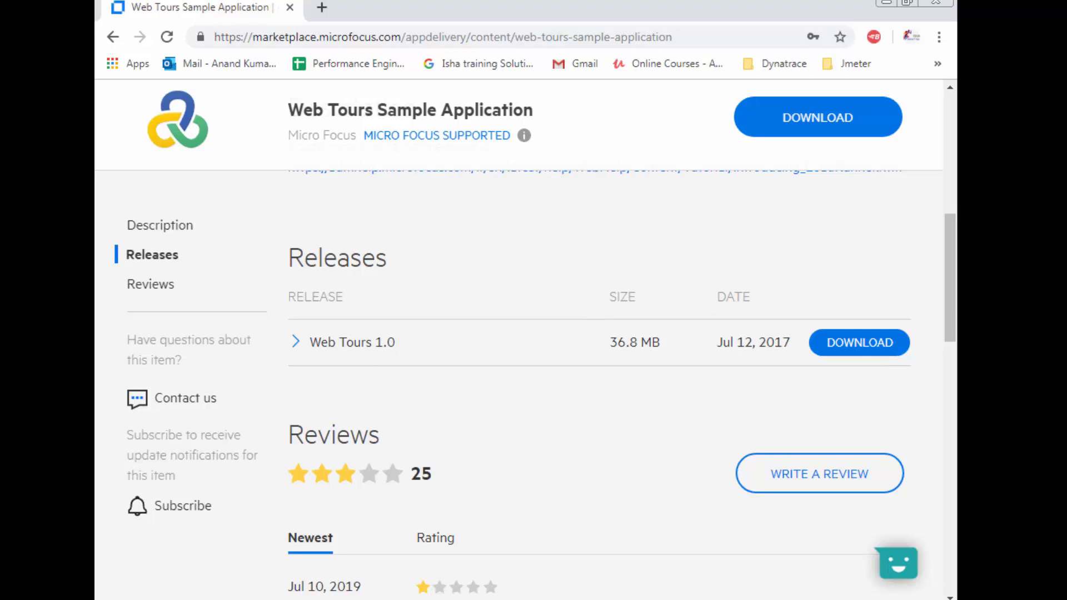
{"action": "left_click", "coordinate": [13, 592]}
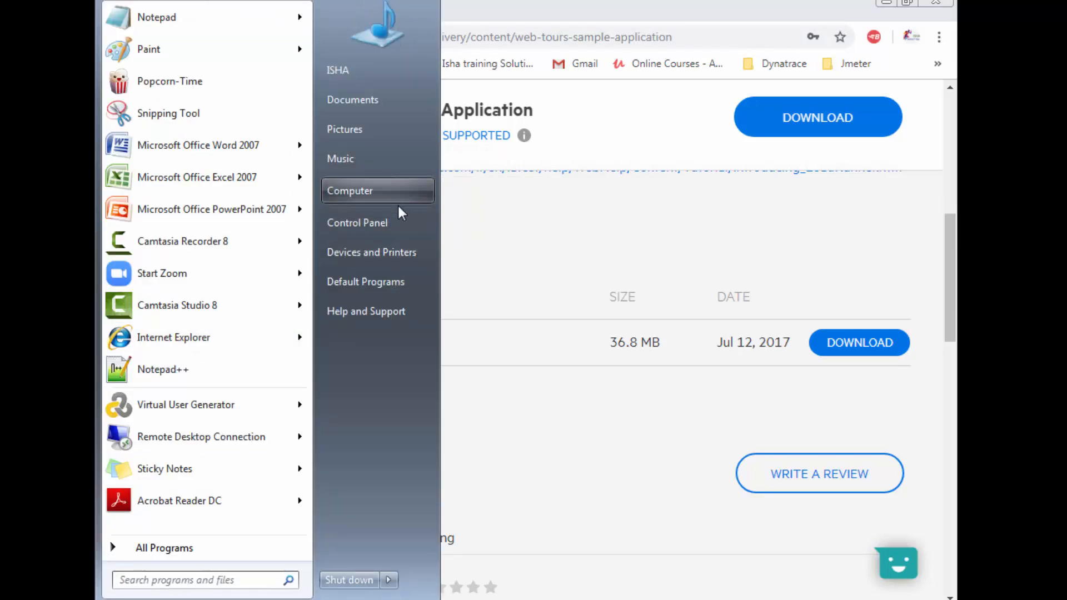
Step: From Computer, locate the Web Tours 1.0 zip in Downloads and extract it here
{"action": "left_click", "coordinate": [350, 190]}
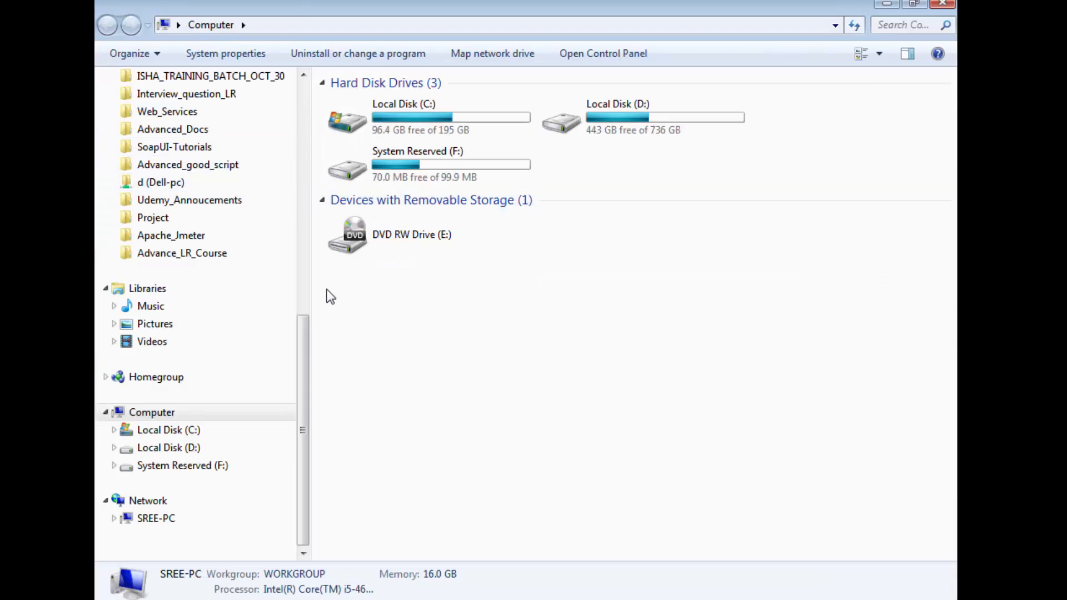
{"action": "scroll", "scroll_direction": "up", "scroll_amount": 3}
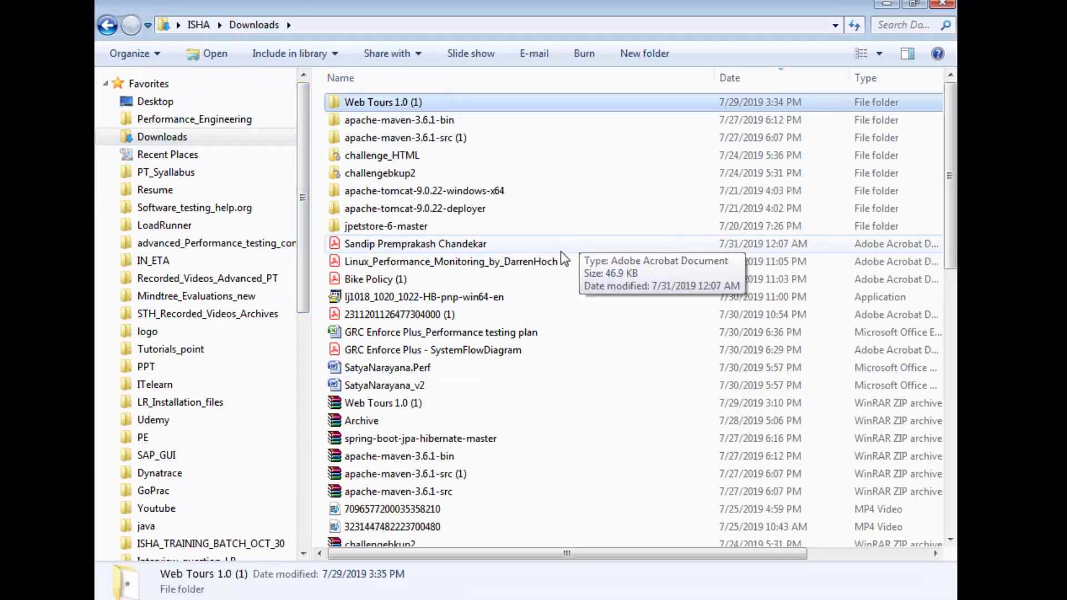
{"action": "left_click", "coordinate": [382, 402]}
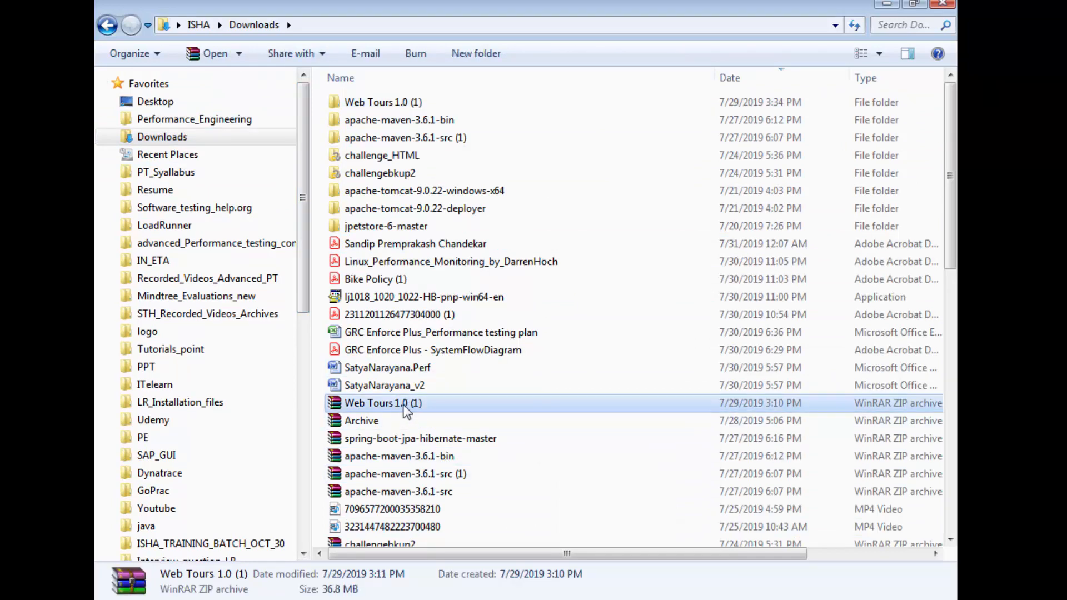
{"action": "mouse_move", "coordinate": [401, 408]}
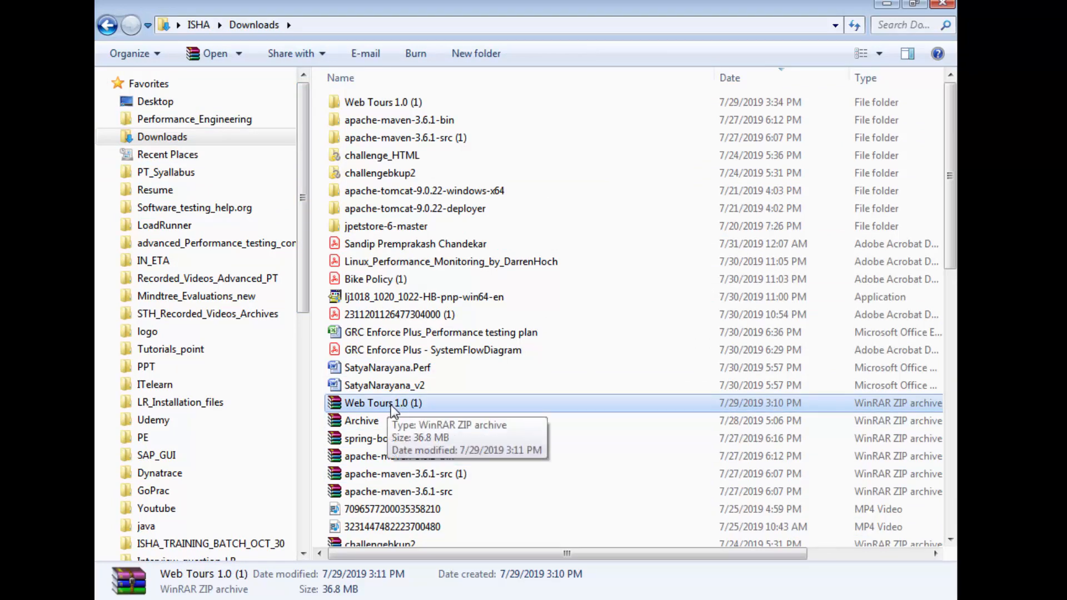
{"action": "right_click", "coordinate": [383, 402]}
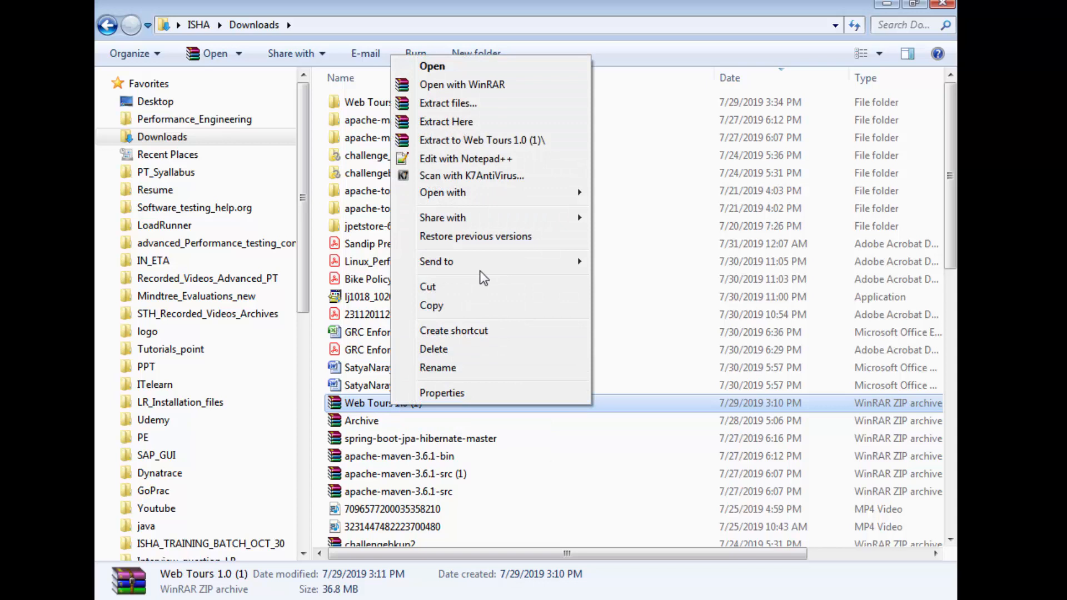
{"action": "mouse_move", "coordinate": [447, 122]}
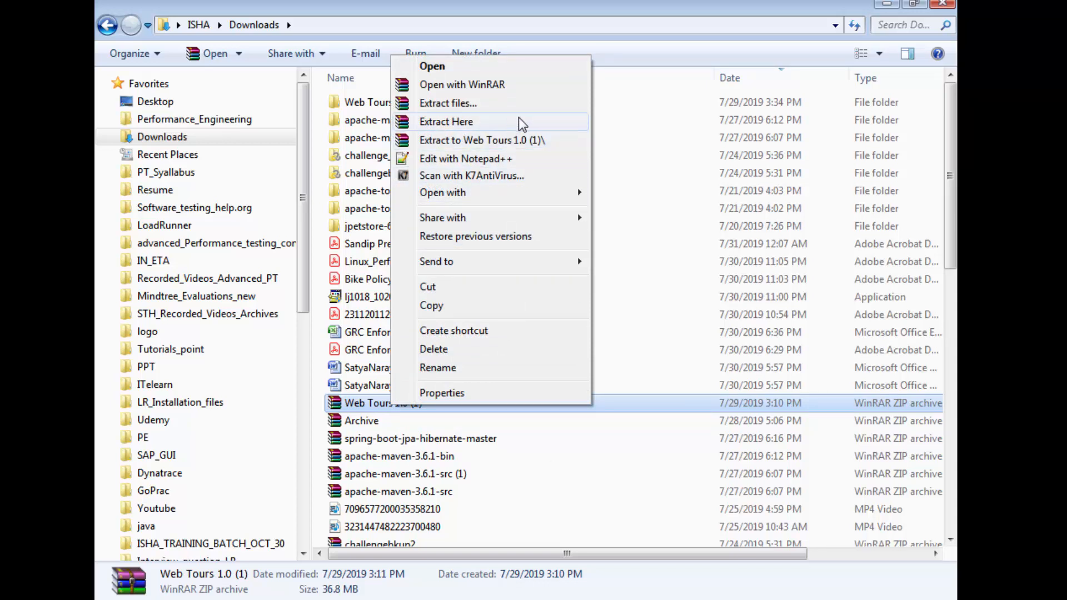
{"action": "left_click", "coordinate": [445, 121]}
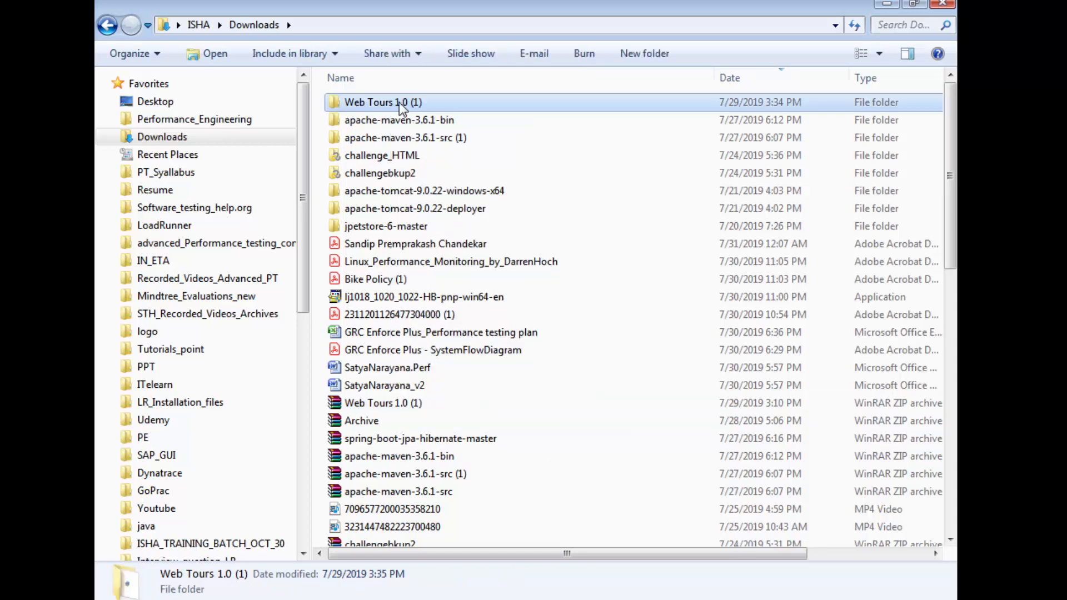
Step: Enter the extracted Web Tours 1.0 (1) folder and select the WebTours folder
{"action": "double_click", "coordinate": [383, 102]}
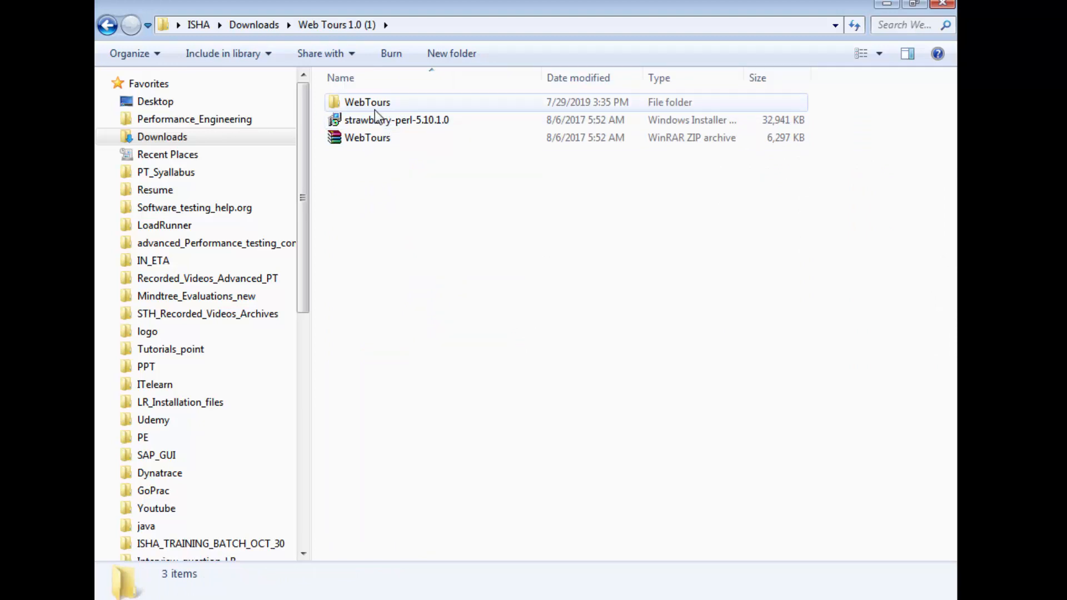
{"action": "left_click", "coordinate": [368, 138]}
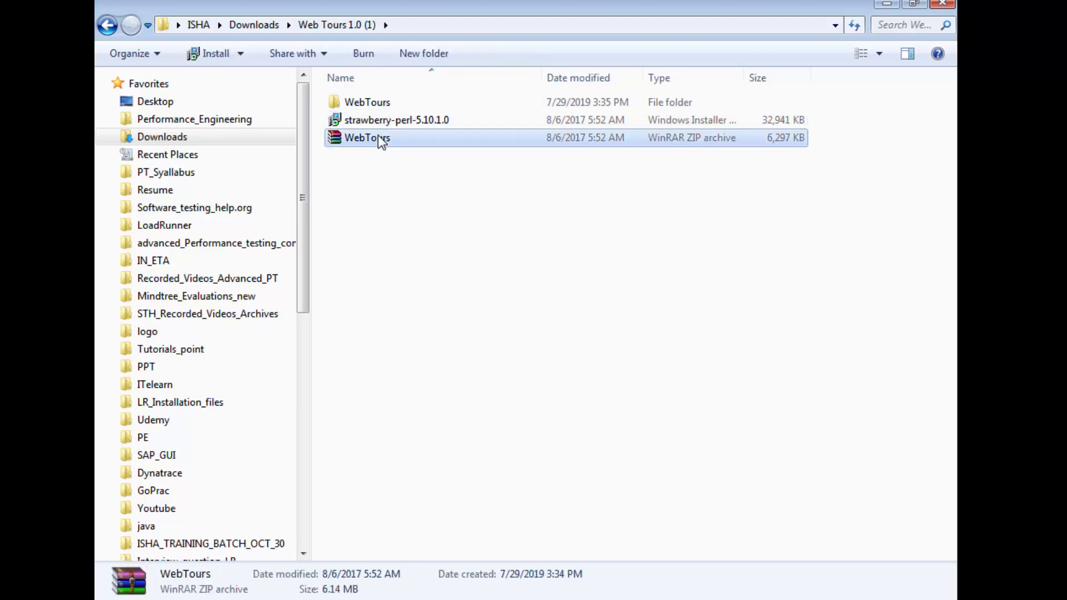
{"action": "left_click", "coordinate": [368, 102]}
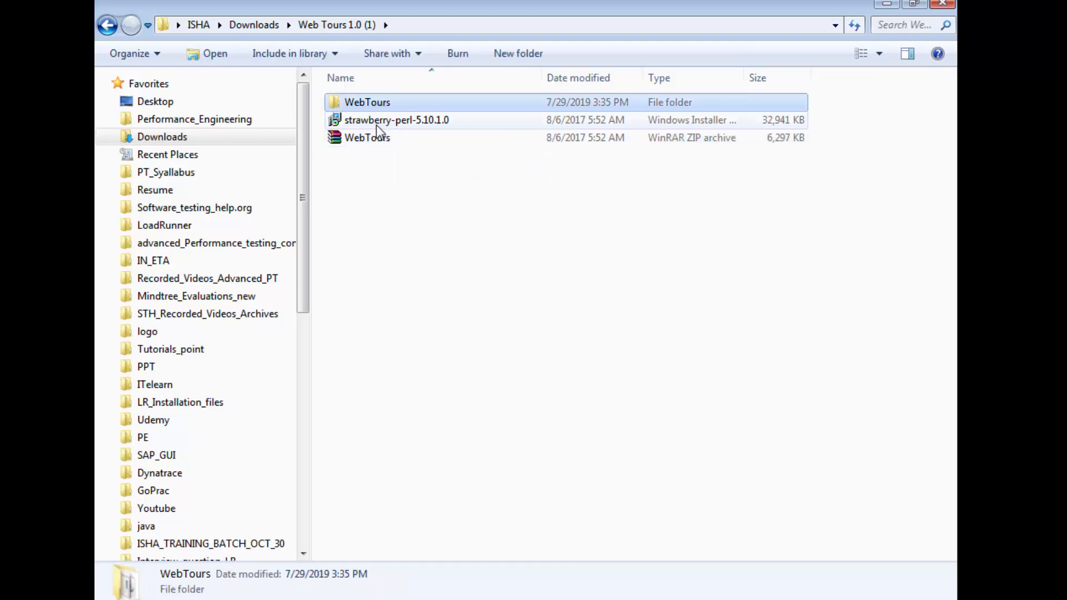
{"action": "mouse_move", "coordinate": [396, 120]}
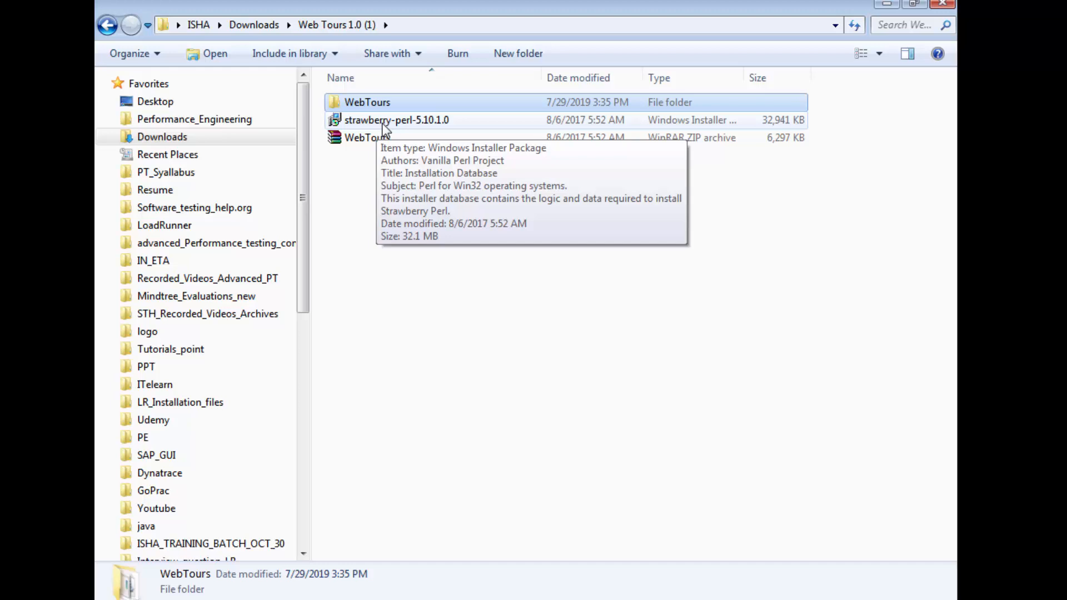
Step: Install strawberry-perl-5.10.1.0, accepting the license, and finish the setup
{"action": "double_click", "coordinate": [397, 120]}
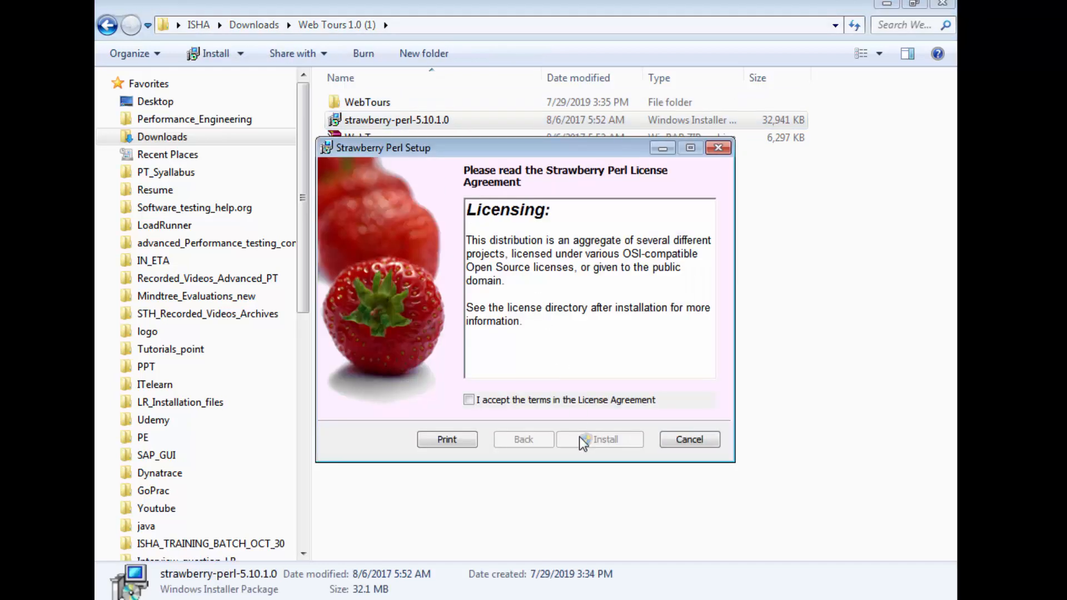
{"action": "left_click", "coordinate": [605, 439]}
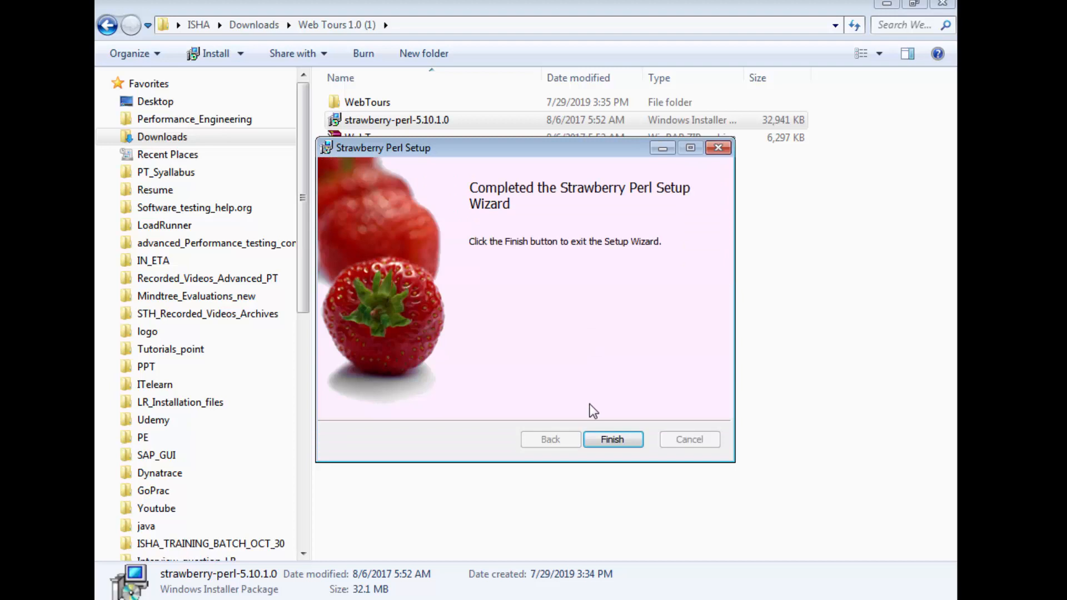
{"action": "left_click", "coordinate": [611, 439]}
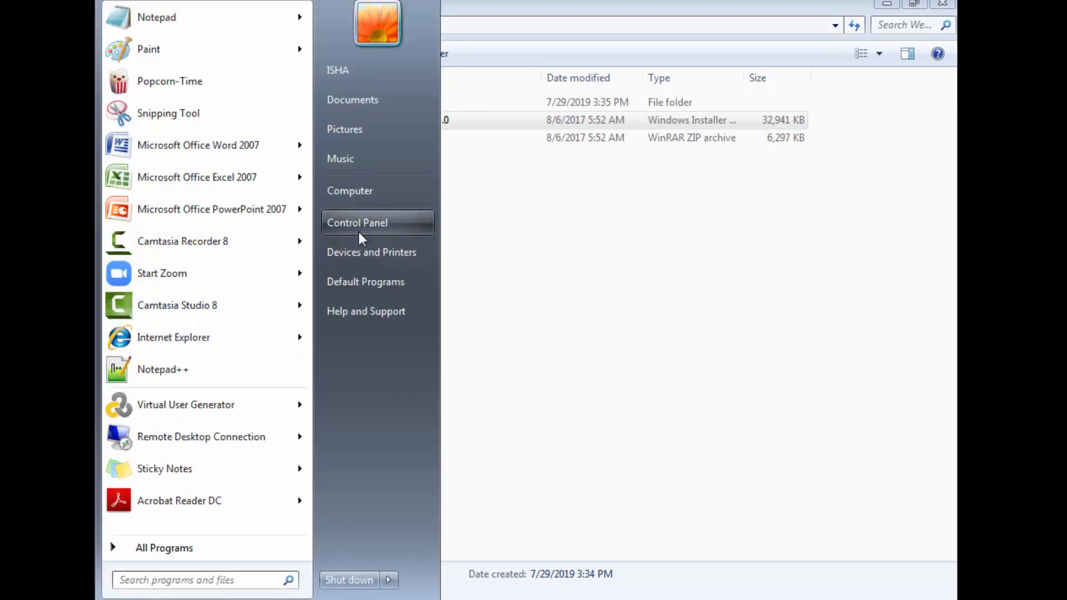
Step: Check Programs and Features in Control Panel, then return to the WebTours folder
{"action": "left_click", "coordinate": [356, 222]}
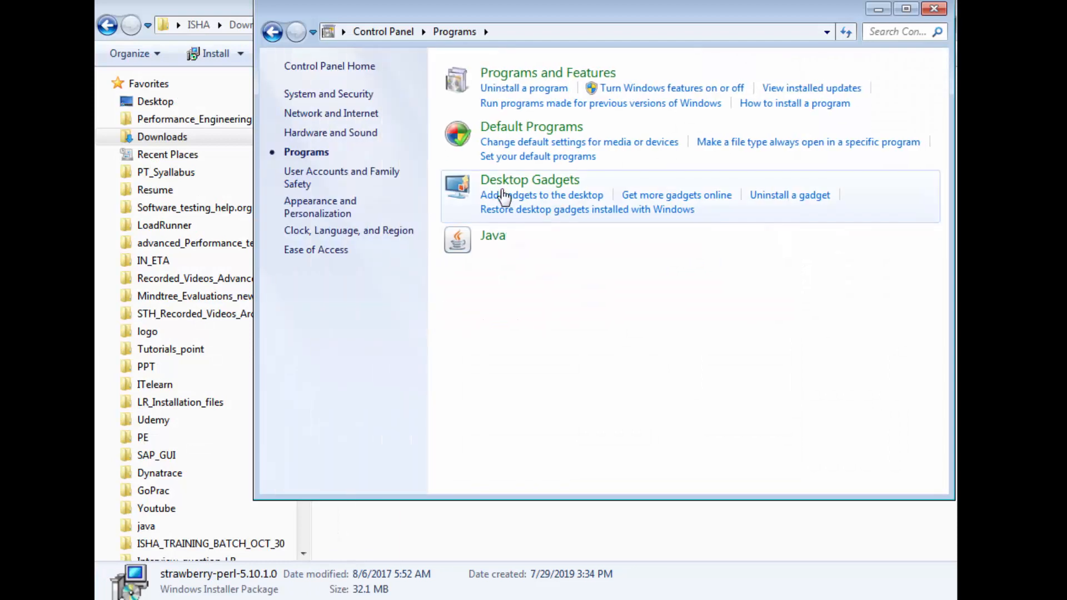
{"action": "left_click", "coordinate": [524, 88]}
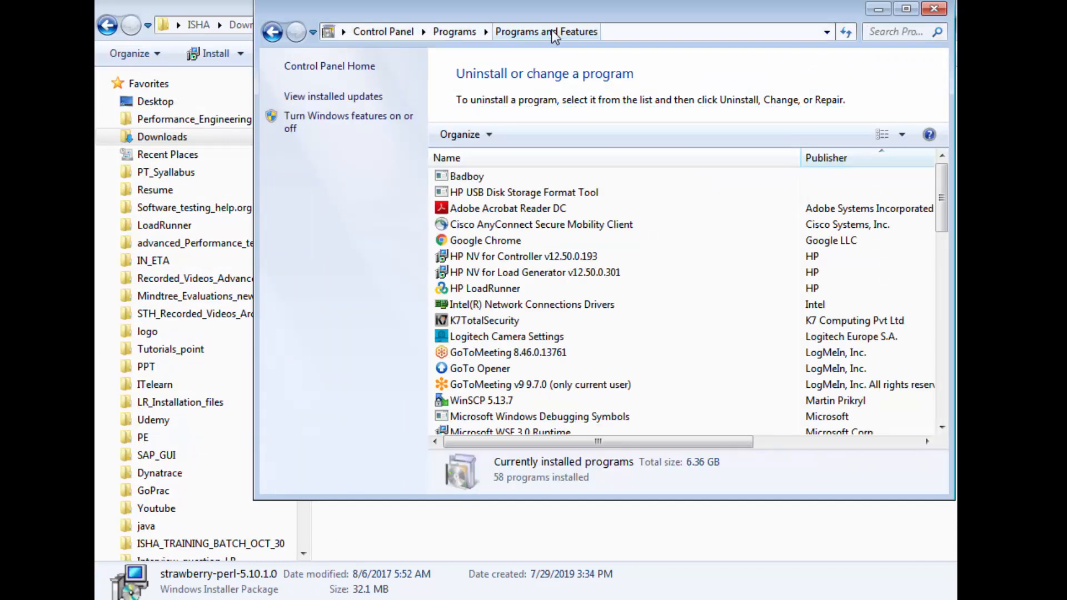
{"action": "left_click", "coordinate": [906, 8]}
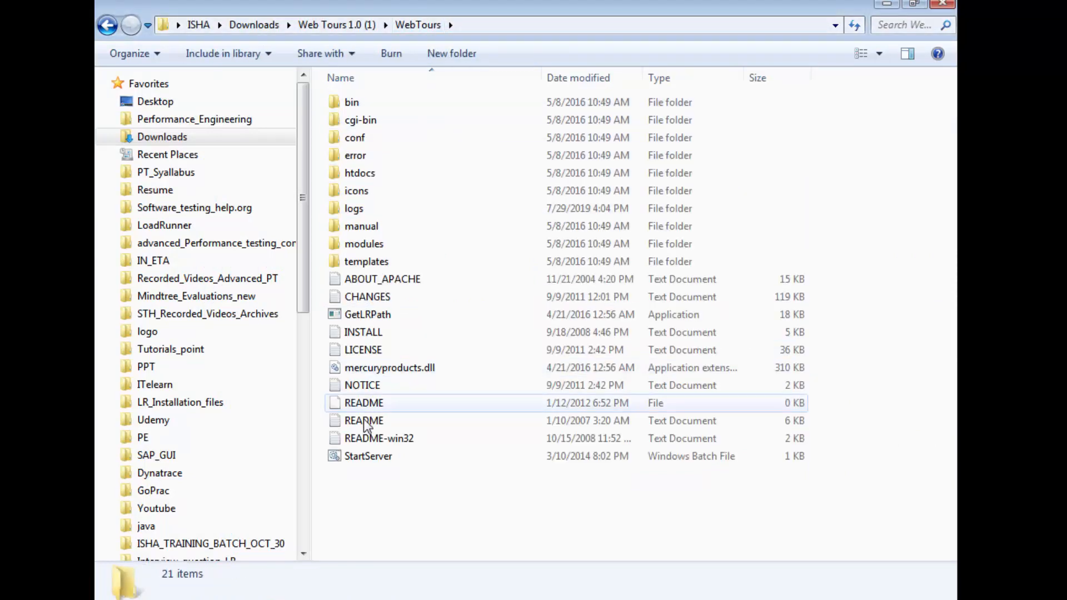
Step: Launch the Web Tours Apache server via StartServer and minimize its console
{"action": "double_click", "coordinate": [368, 455]}
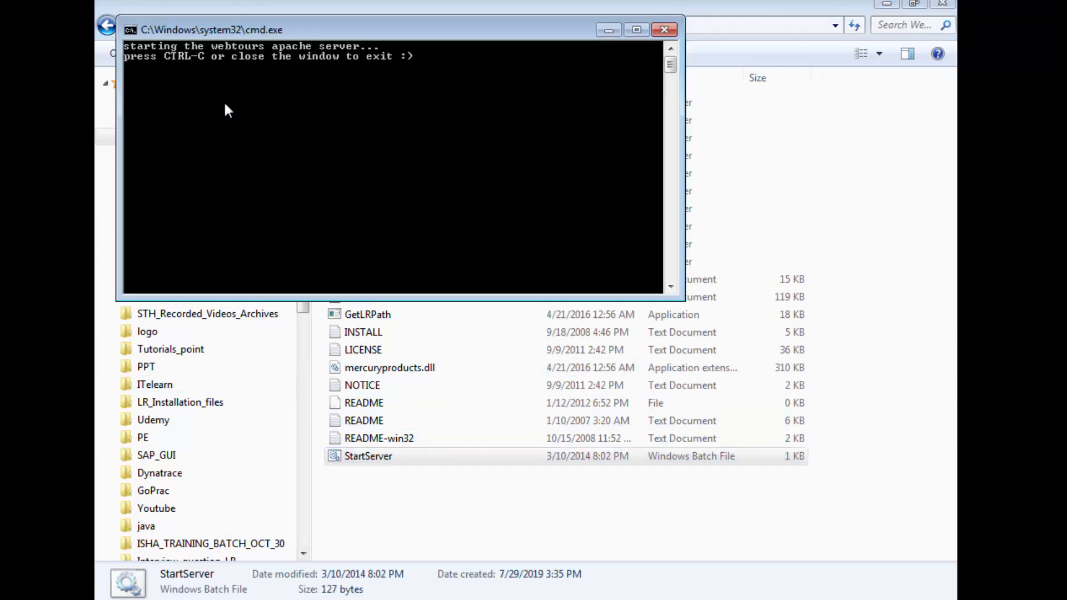
{"action": "mouse_move", "coordinate": [232, 80]}
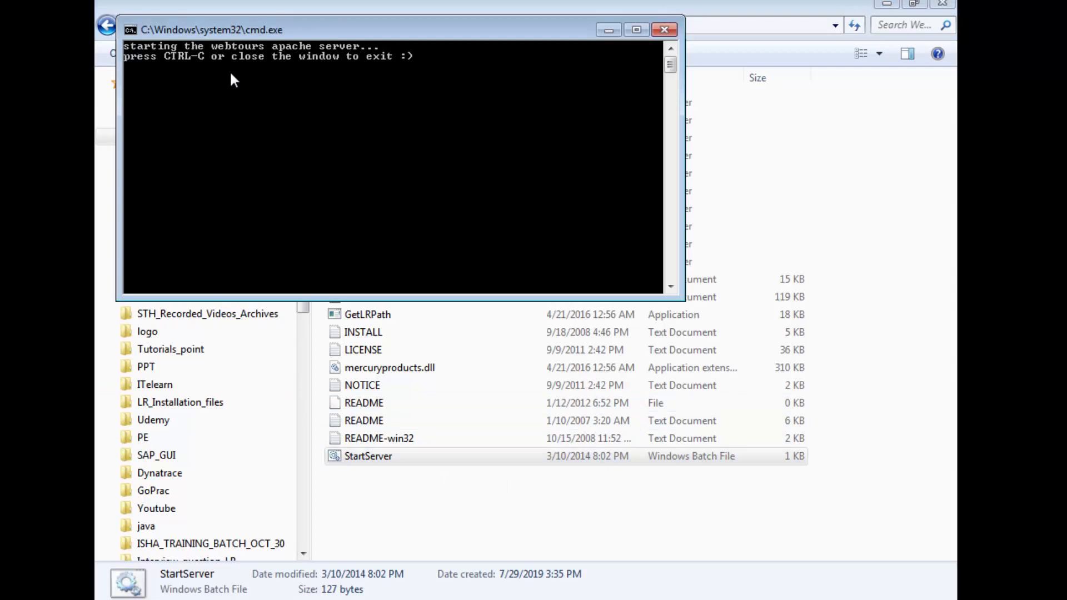
{"action": "mouse_move", "coordinate": [740, 63]}
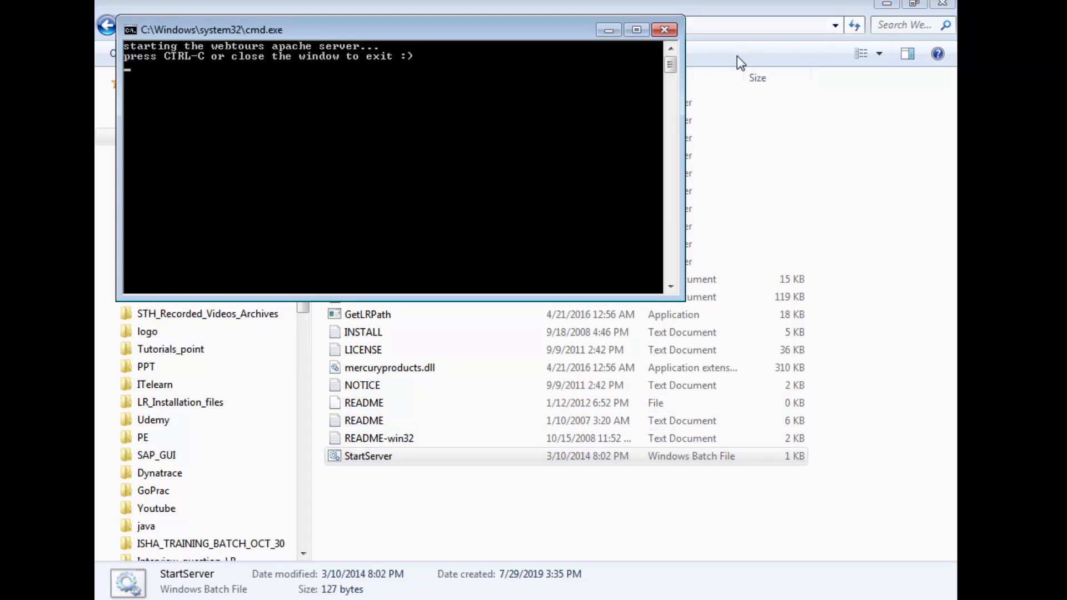
{"action": "mouse_move", "coordinate": [608, 29]}
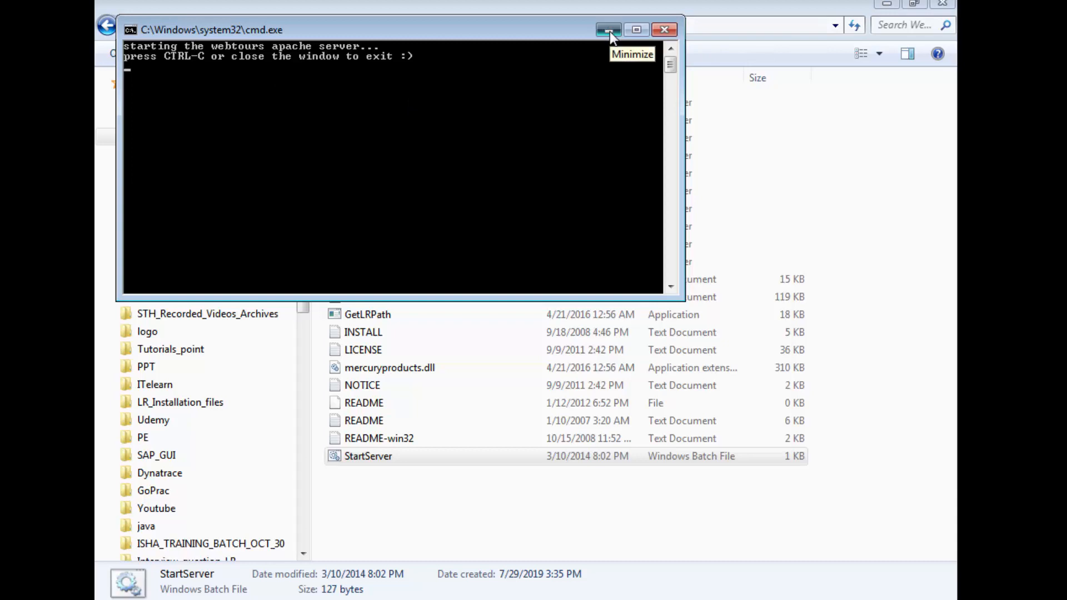
{"action": "left_click", "coordinate": [608, 29]}
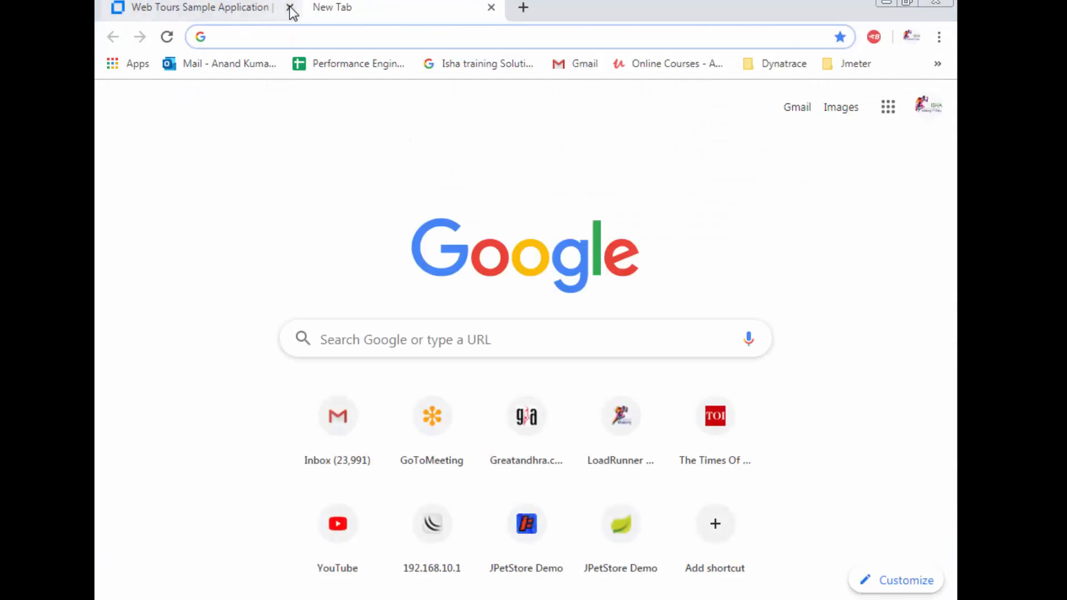
Step: Close the old Web Tours Sample Application tab in Chrome
{"action": "left_click", "coordinate": [290, 7]}
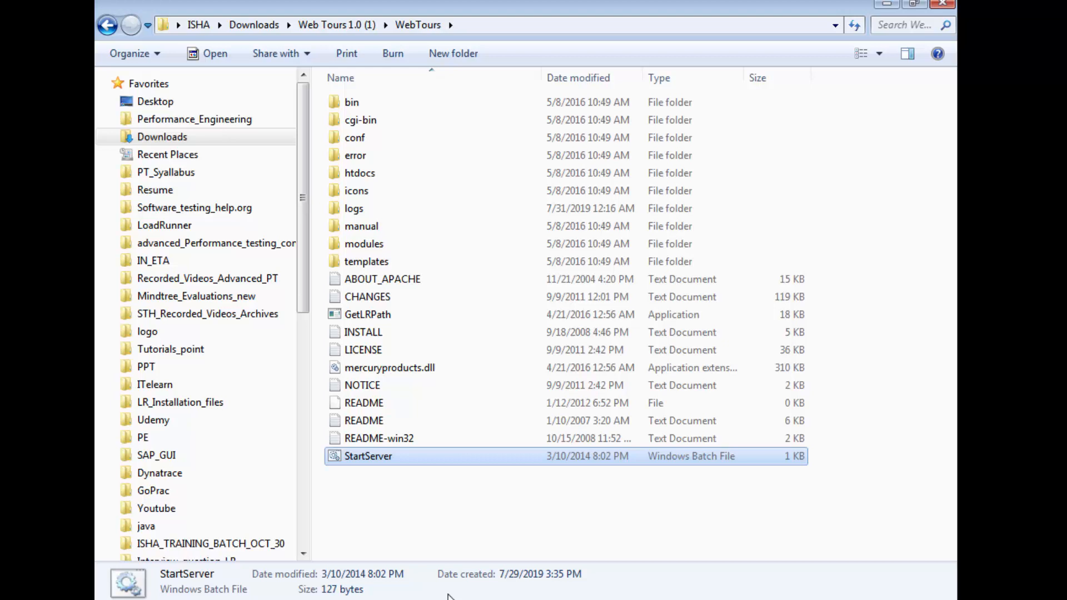
Step: Run StartServer once more, then go into the WebTours conf folder
{"action": "double_click", "coordinate": [368, 456]}
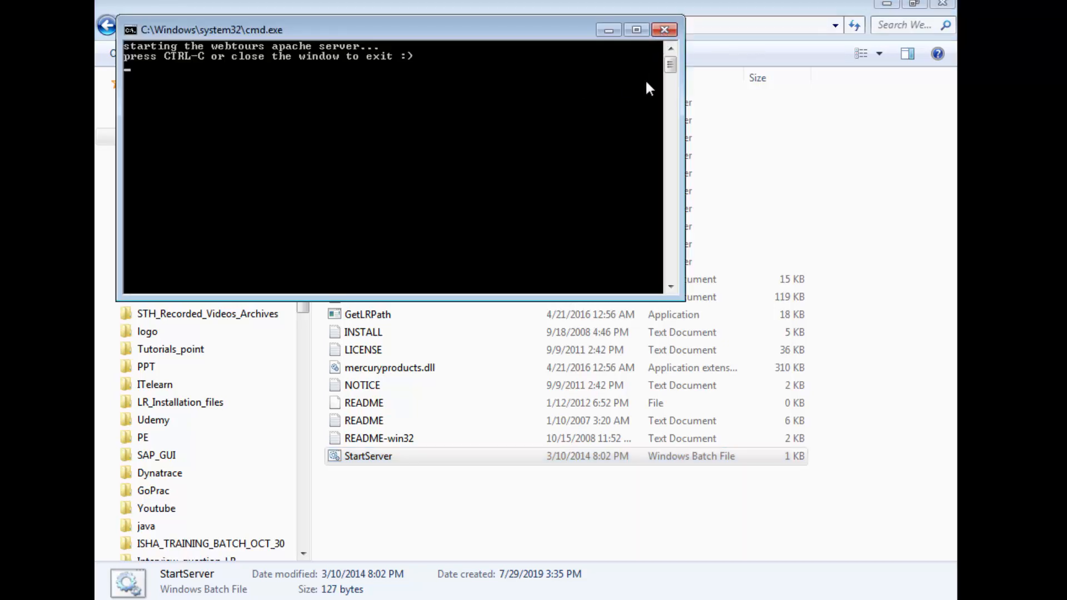
{"action": "mouse_move", "coordinate": [715, 420]}
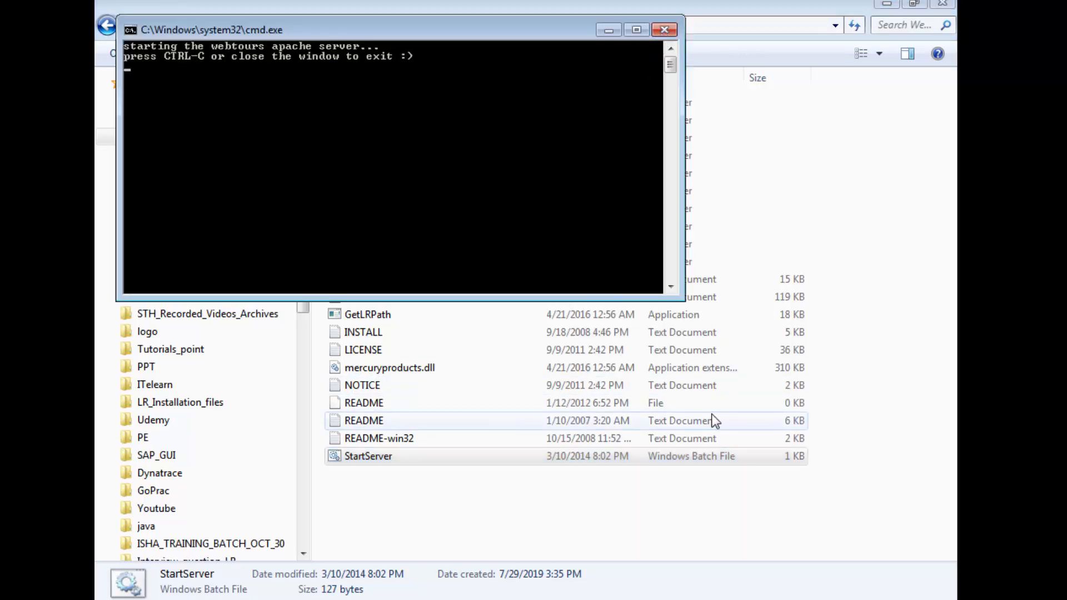
{"action": "mouse_move", "coordinate": [702, 417]}
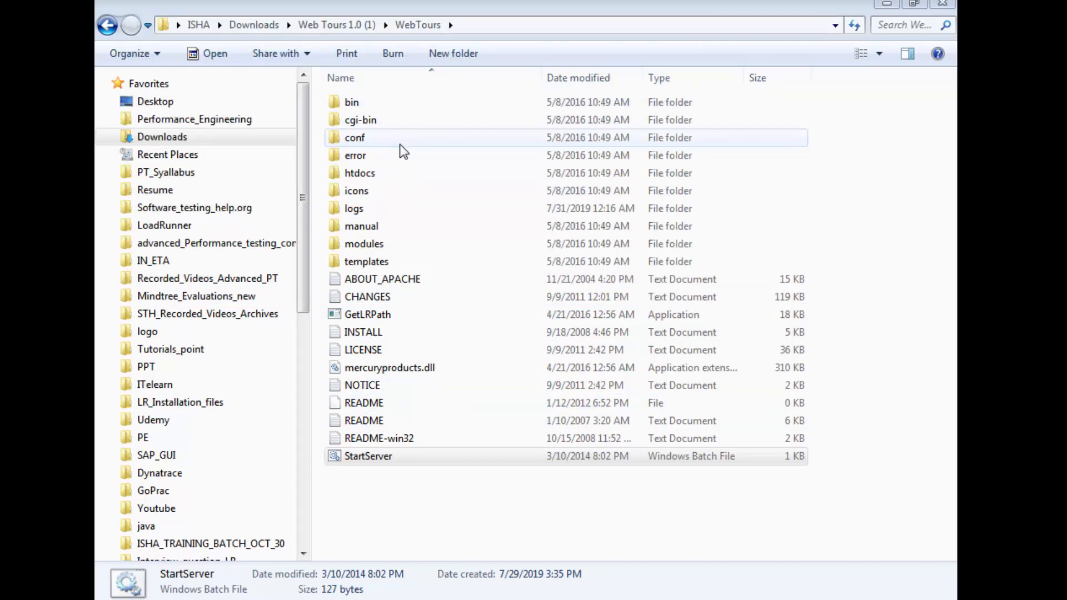
{"action": "double_click", "coordinate": [353, 137]}
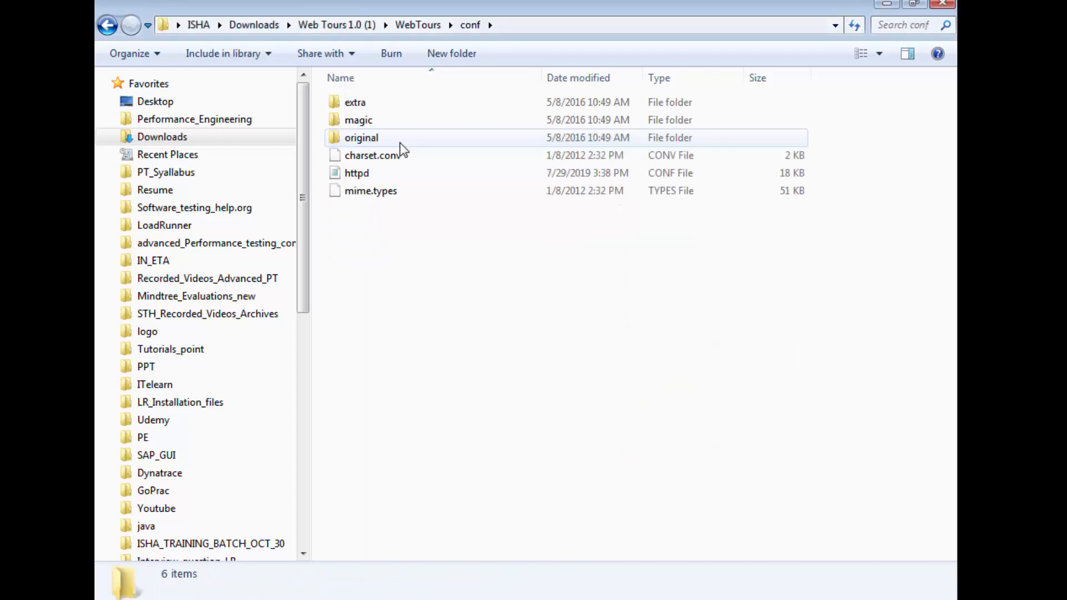
Step: Review the Listen 1080 port line in httpd in Notepad, save it, and load localhost:1080/webtours
{"action": "double_click", "coordinate": [357, 174]}
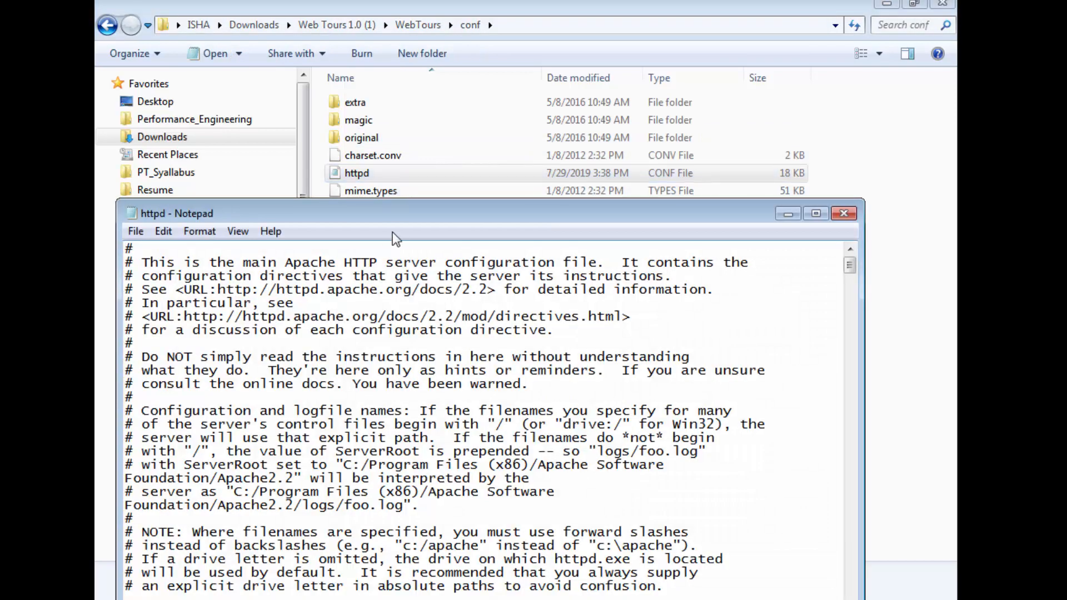
{"action": "left_click", "coordinate": [815, 213]}
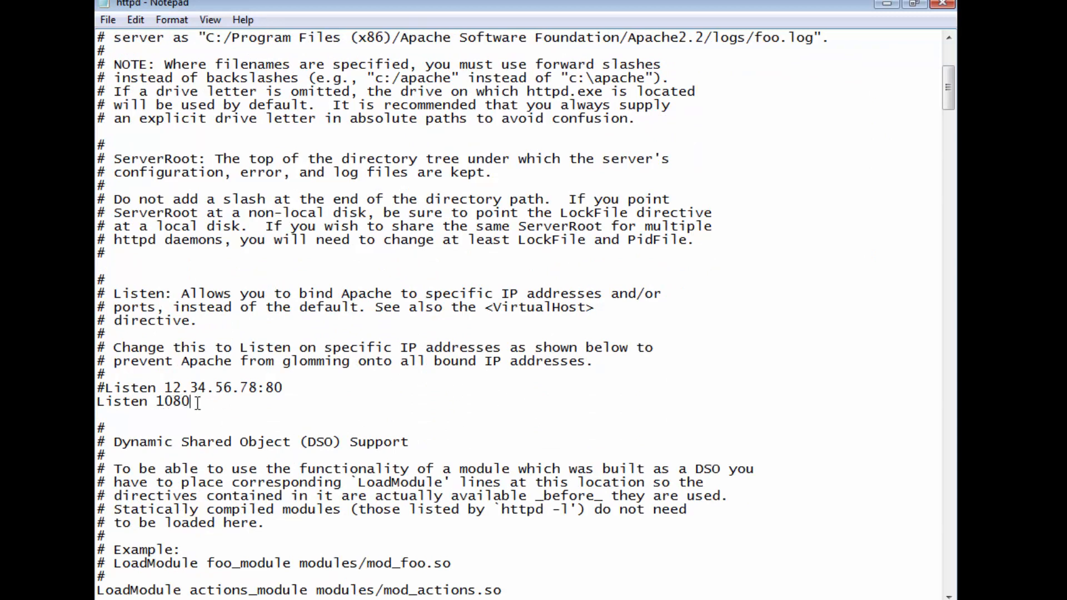
{"action": "double_click", "coordinate": [173, 401]}
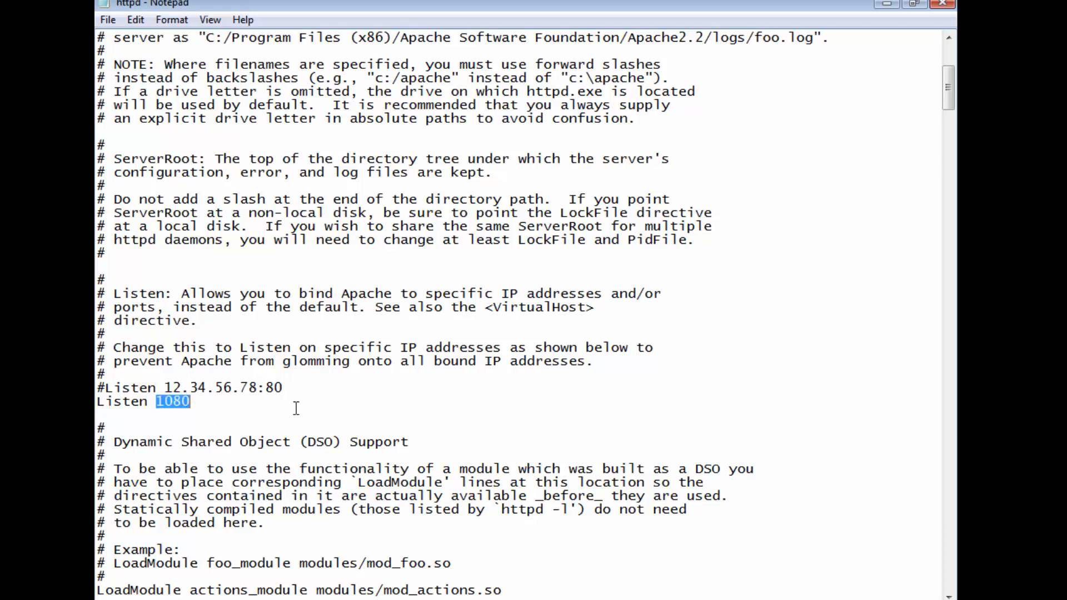
{"action": "mouse_move", "coordinate": [324, 422]}
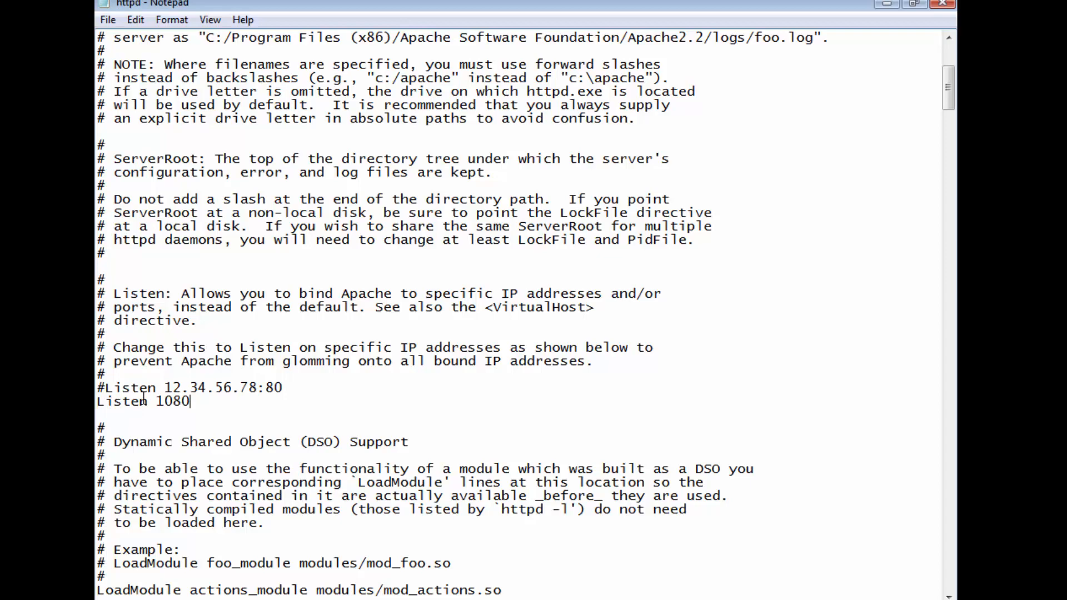
{"action": "double_click", "coordinate": [174, 401]}
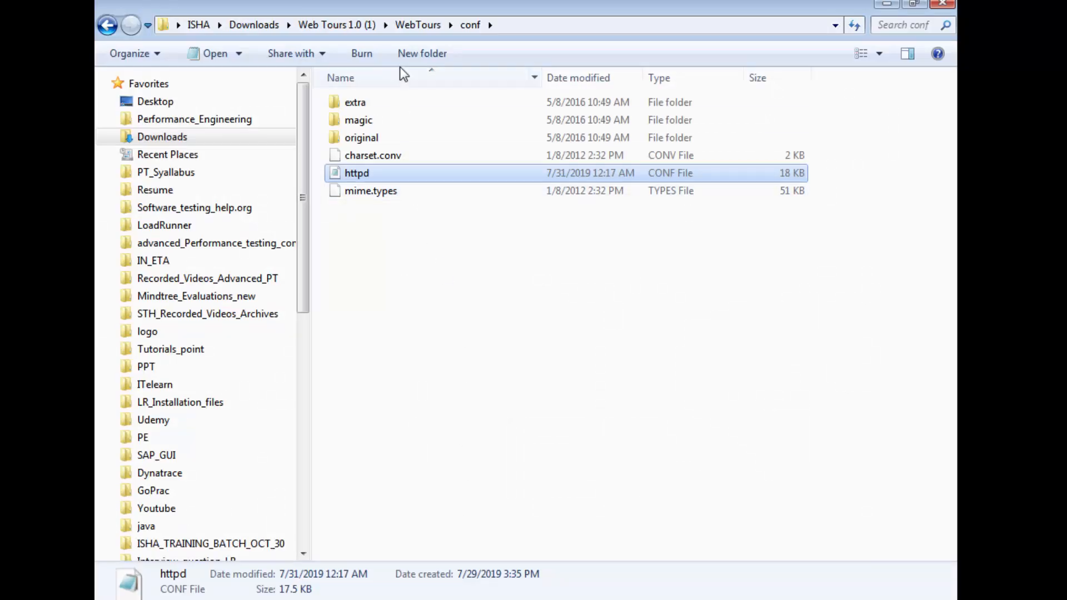
{"action": "double_click", "coordinate": [368, 456]}
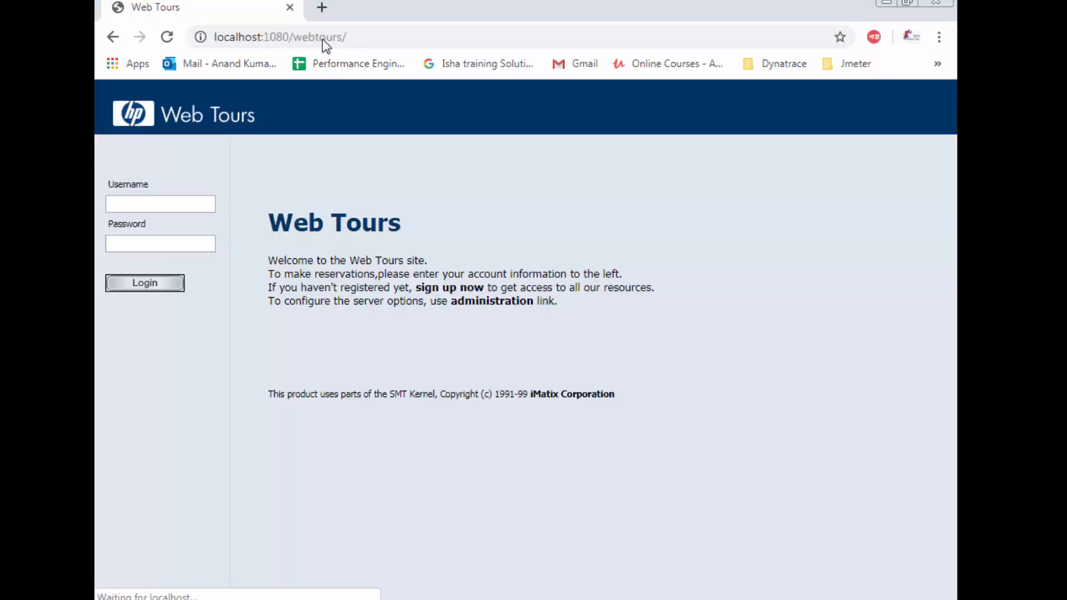
Step: Log in to Web Tours as jojo, sign off, then start the 'sign up now' Customer Profile registration
{"action": "left_click", "coordinate": [160, 203]}
{"action": "type", "text": "jojo"}
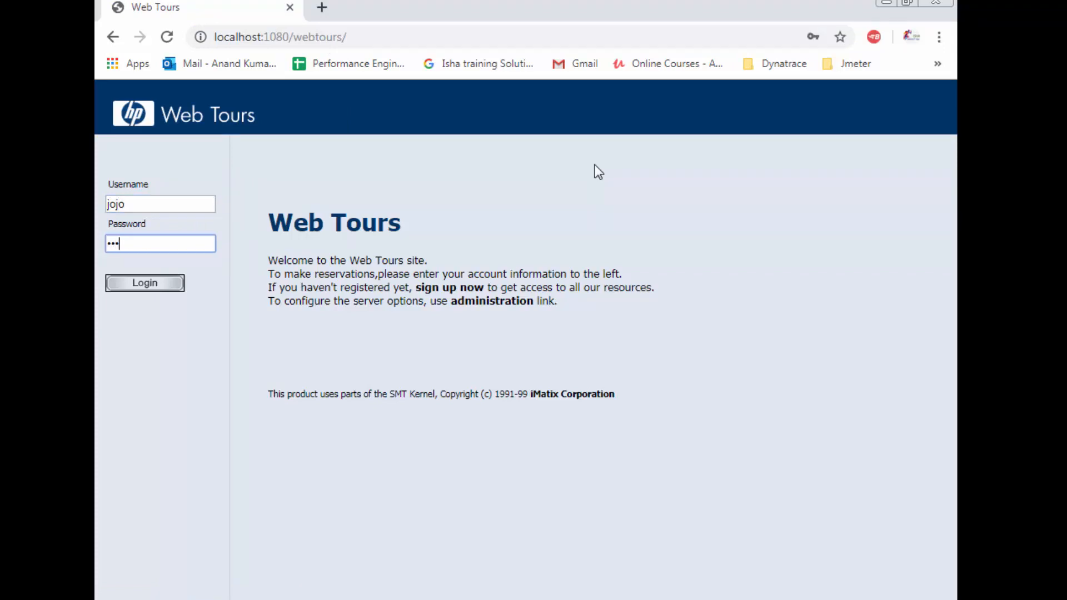
{"action": "left_click", "coordinate": [144, 283]}
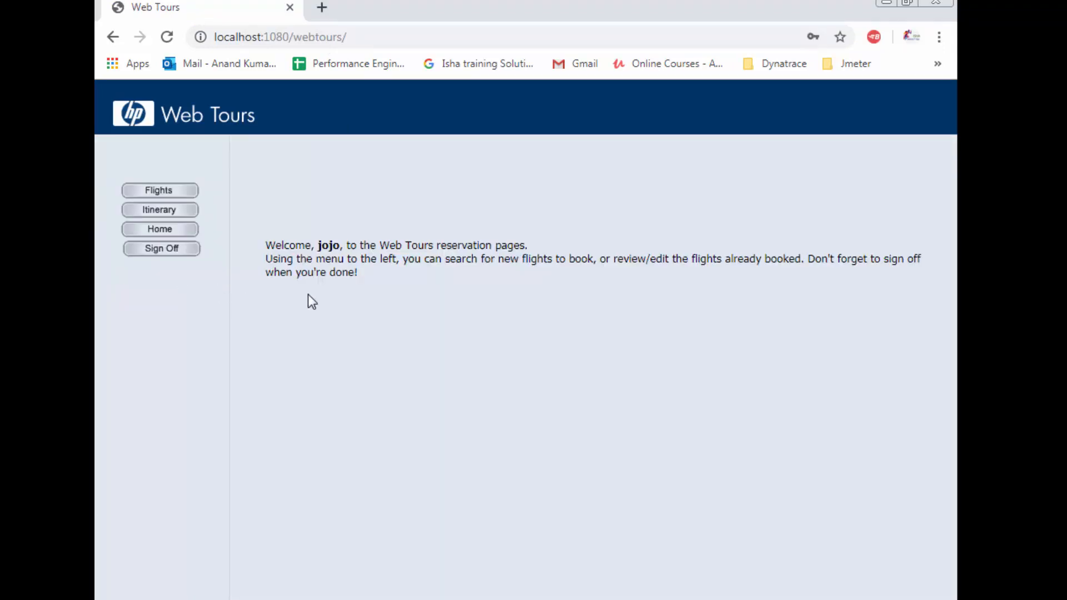
{"action": "left_click", "coordinate": [161, 248]}
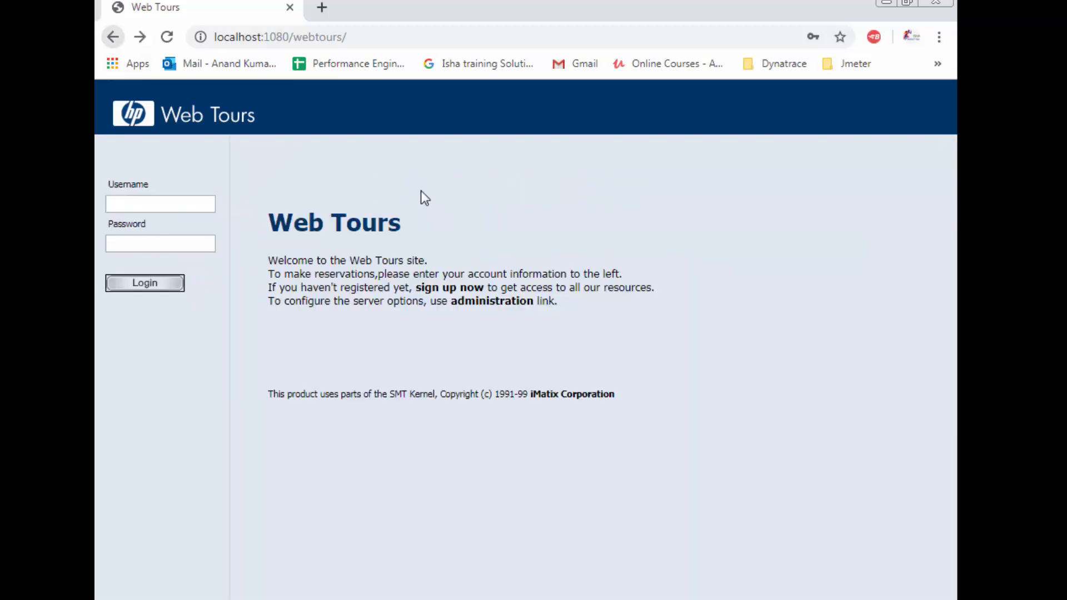
{"action": "left_click", "coordinate": [448, 286]}
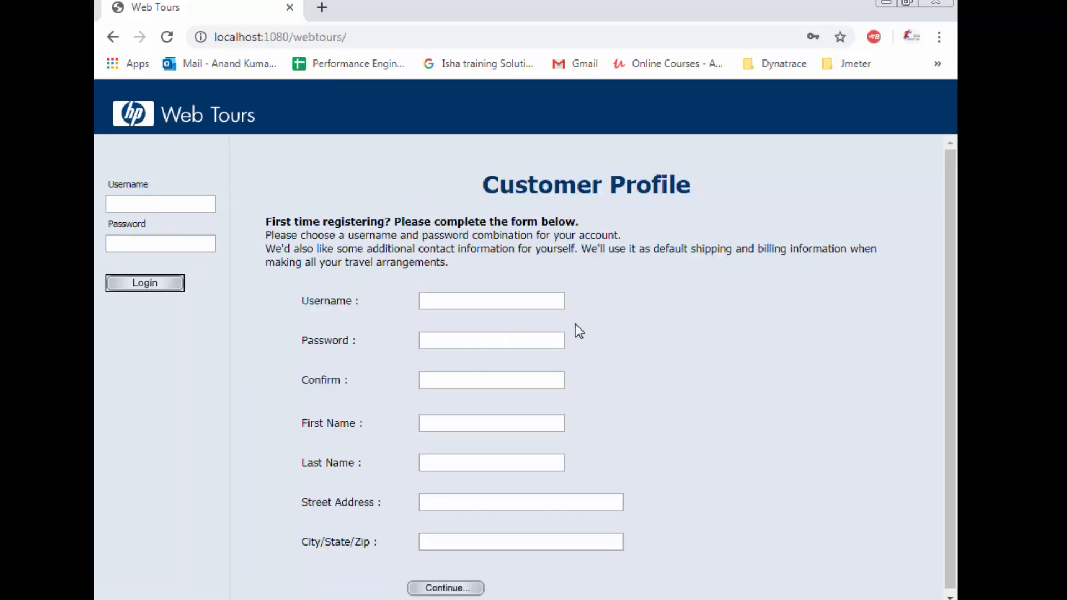
{"action": "mouse_move", "coordinate": [698, 322]}
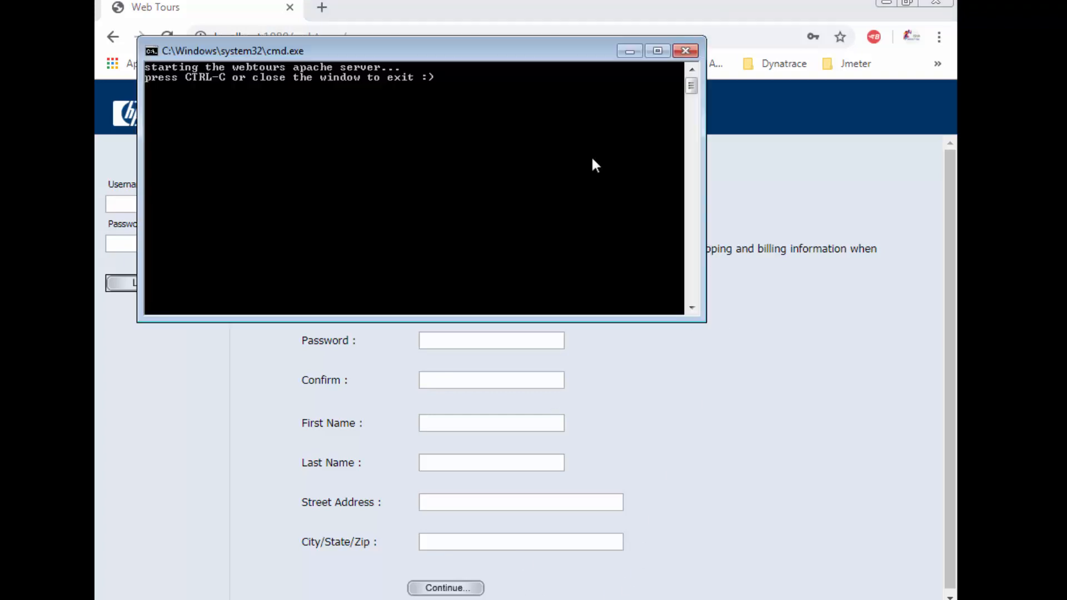
{"action": "mouse_move", "coordinate": [436, 217]}
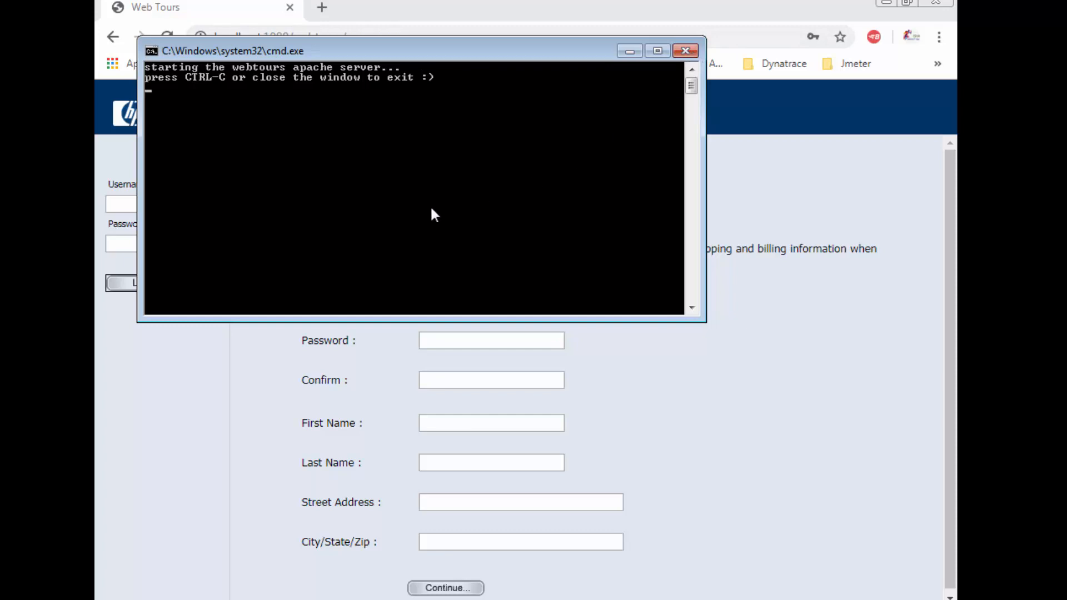
{"action": "mouse_move", "coordinate": [394, 571]}
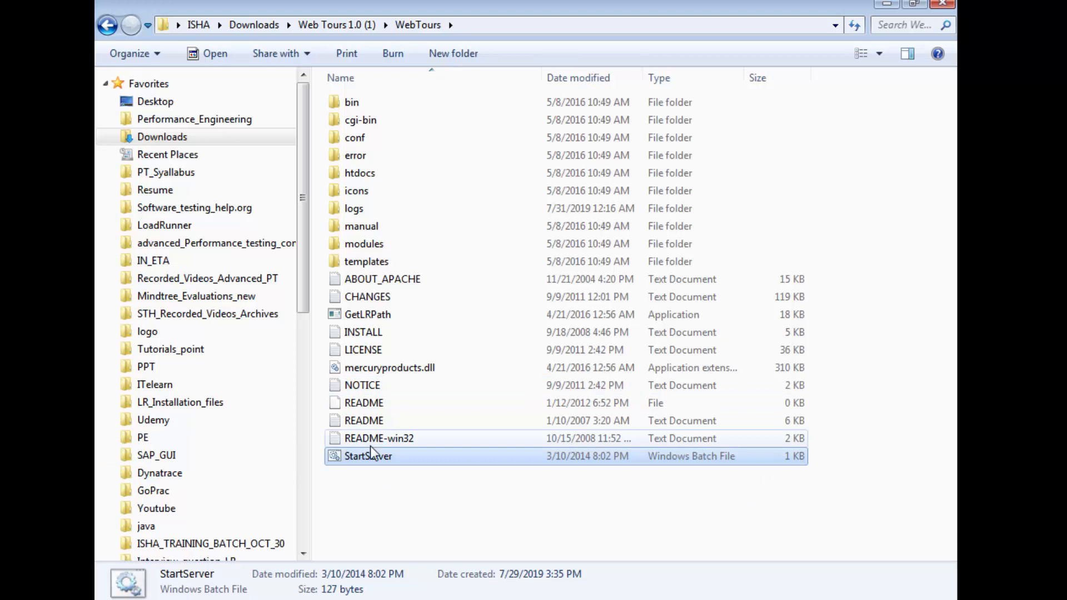
Step: Start the Web Tours server again from StartServer and go into the conf folder
{"action": "right_click", "coordinate": [368, 456]}
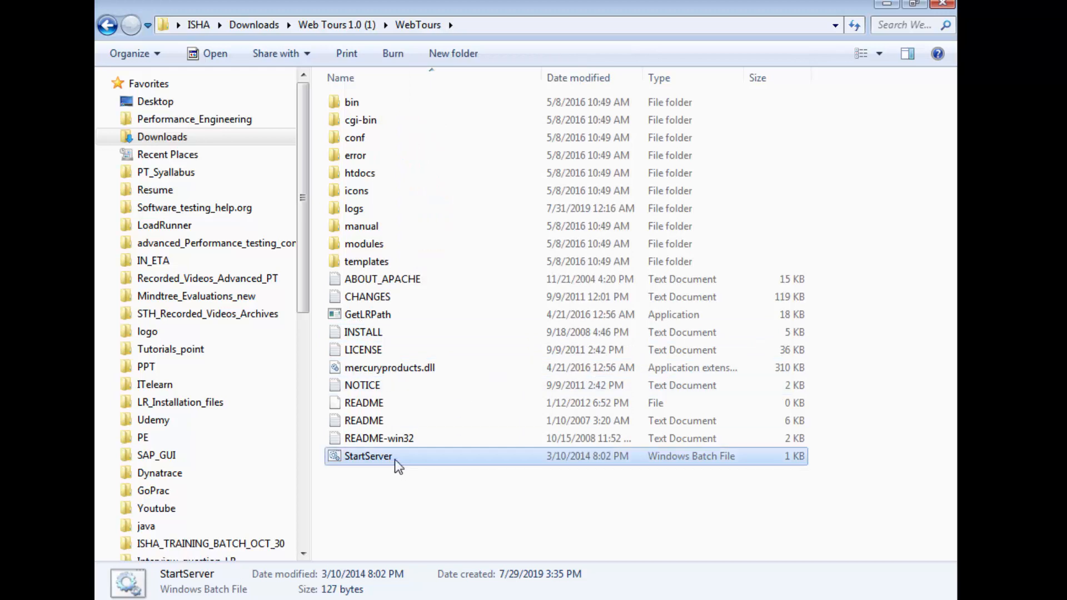
{"action": "double_click", "coordinate": [368, 455]}
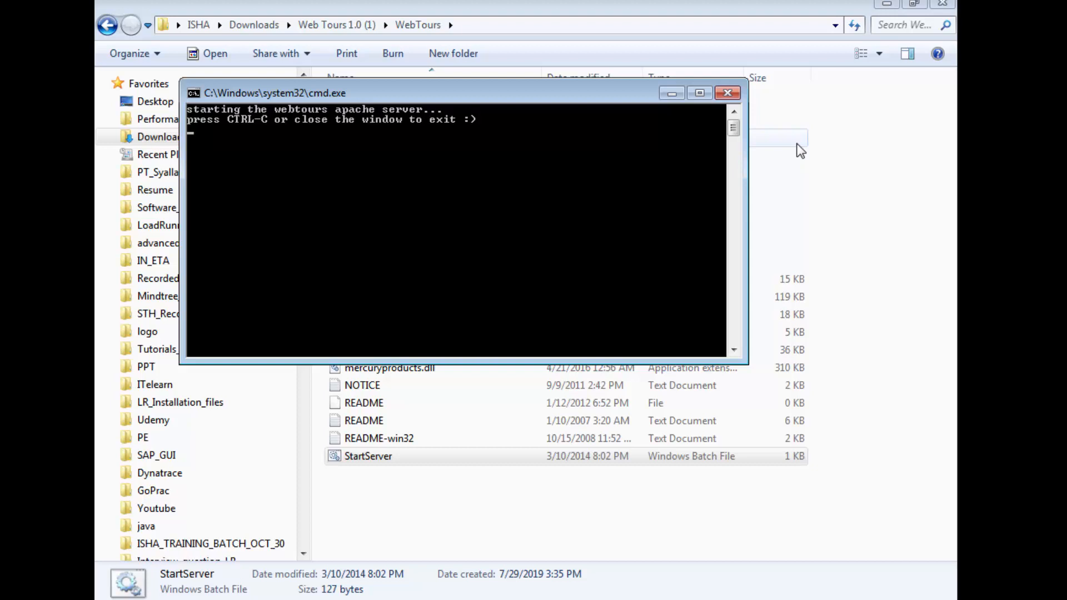
{"action": "mouse_move", "coordinate": [720, 167]}
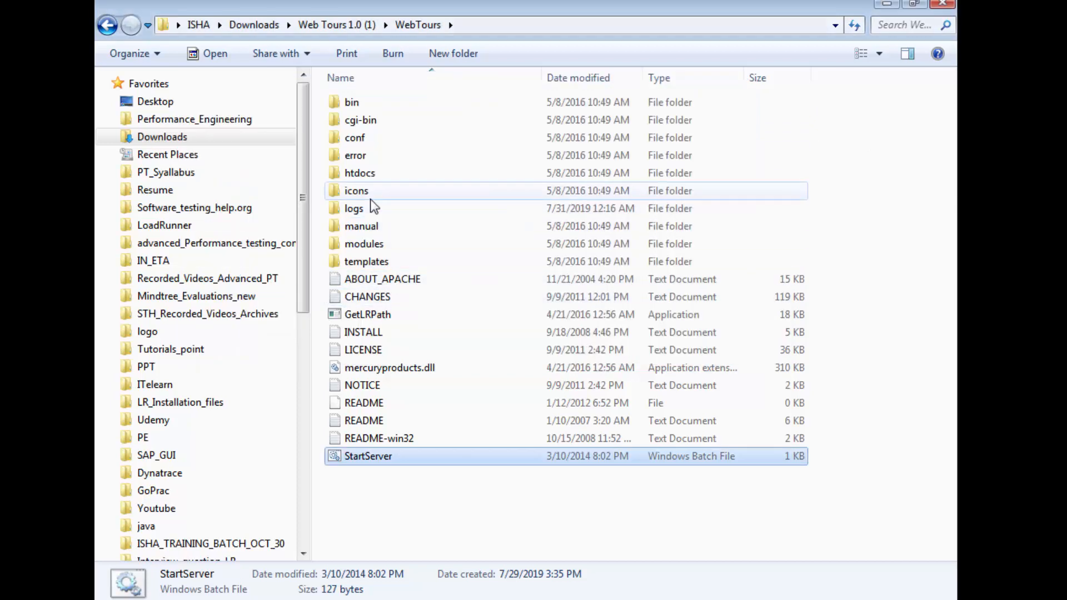
{"action": "double_click", "coordinate": [354, 138]}
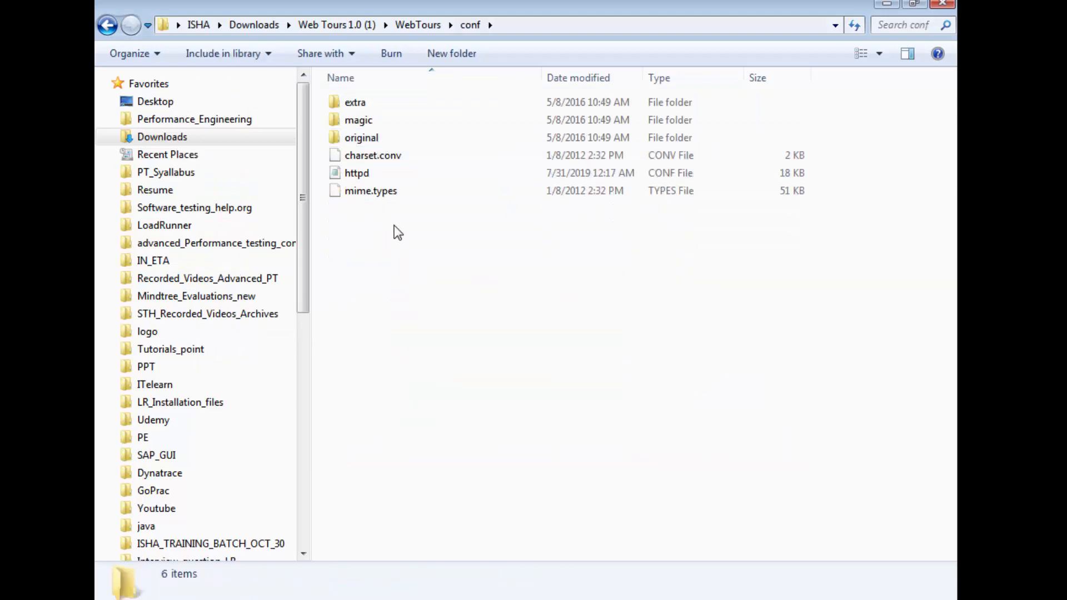
Step: Get httpd.conf showing in a maximized Notepad window, scrolled to the Listen directive
{"action": "double_click", "coordinate": [357, 173]}
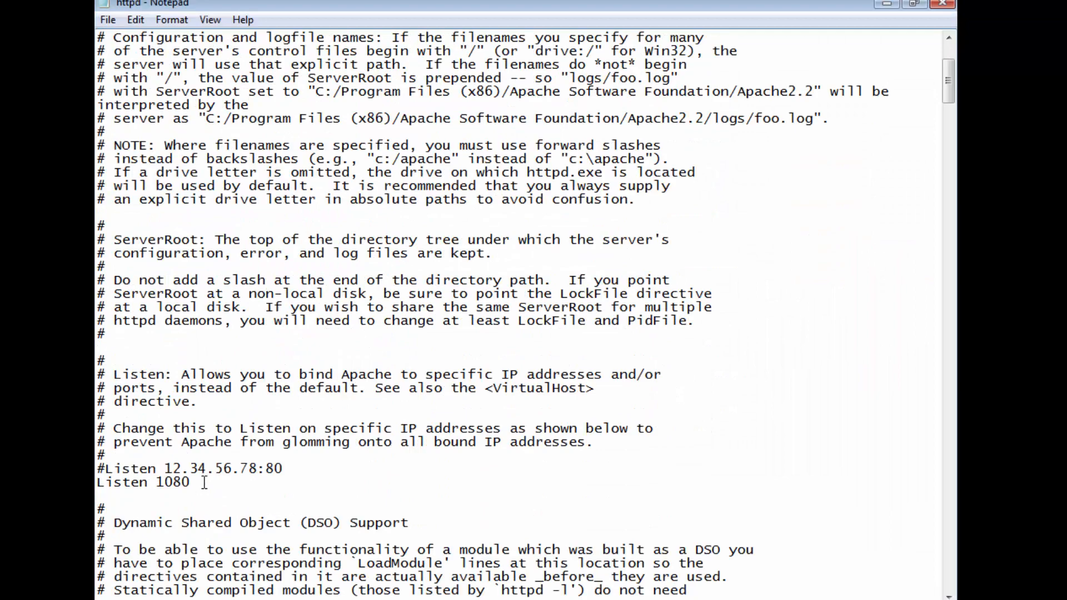
{"action": "double_click", "coordinate": [173, 481]}
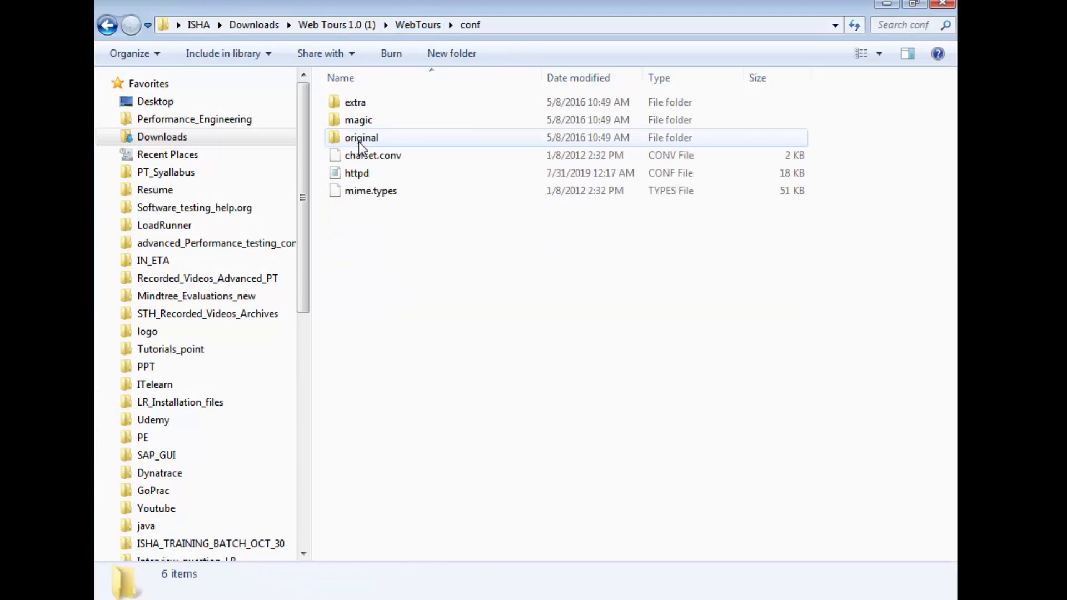
{"action": "double_click", "coordinate": [356, 173]}
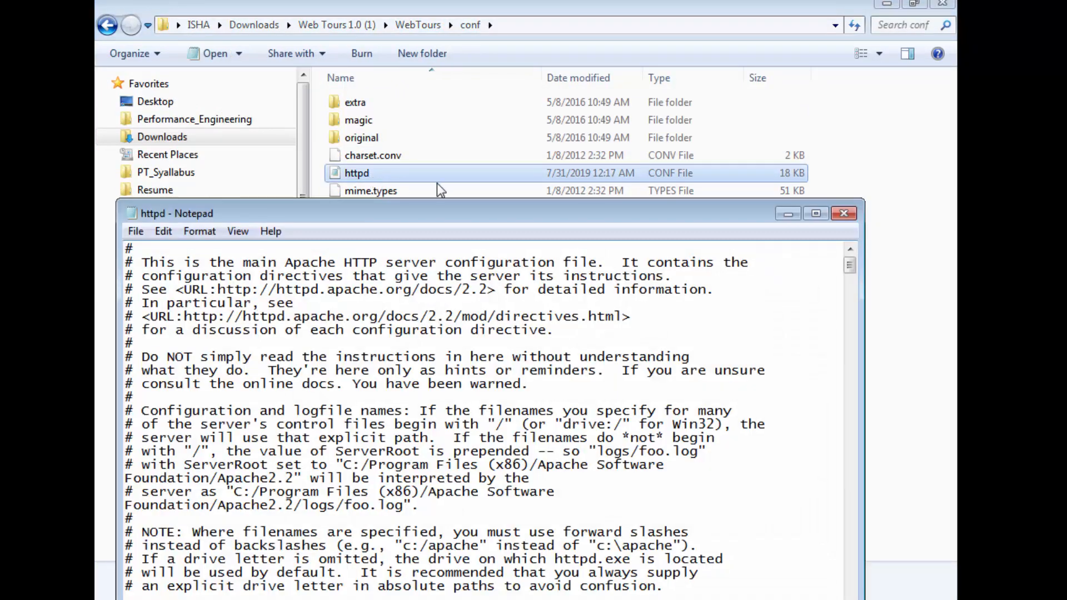
{"action": "left_click", "coordinate": [815, 213]}
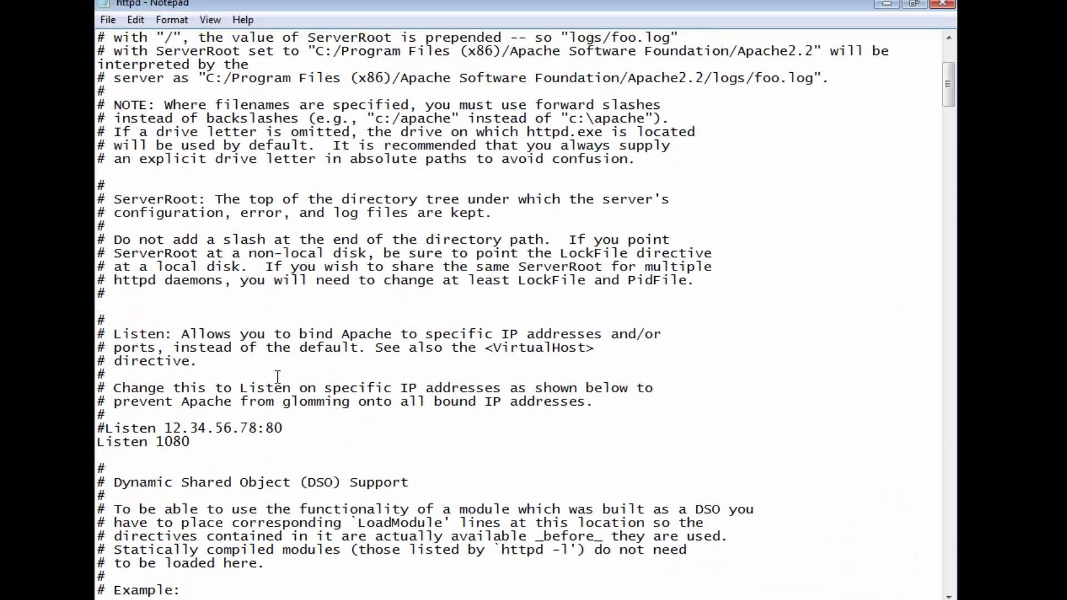
{"action": "scroll", "scroll_direction": "down", "scroll_amount": 3}
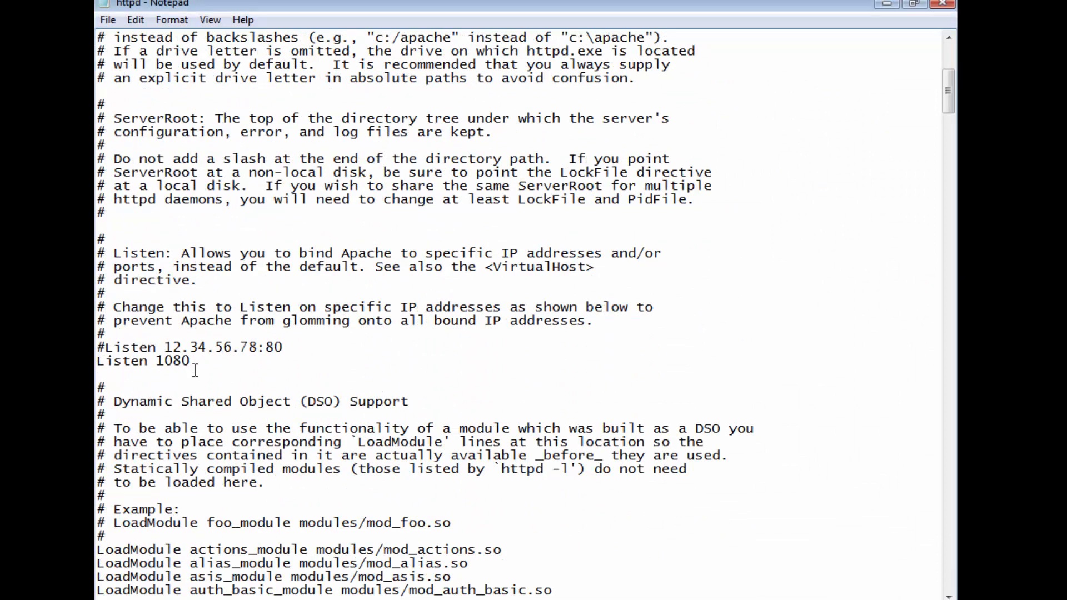
Step: Replace the Listen port 1080 with 1081 and dismiss the server console
{"action": "double_click", "coordinate": [174, 360]}
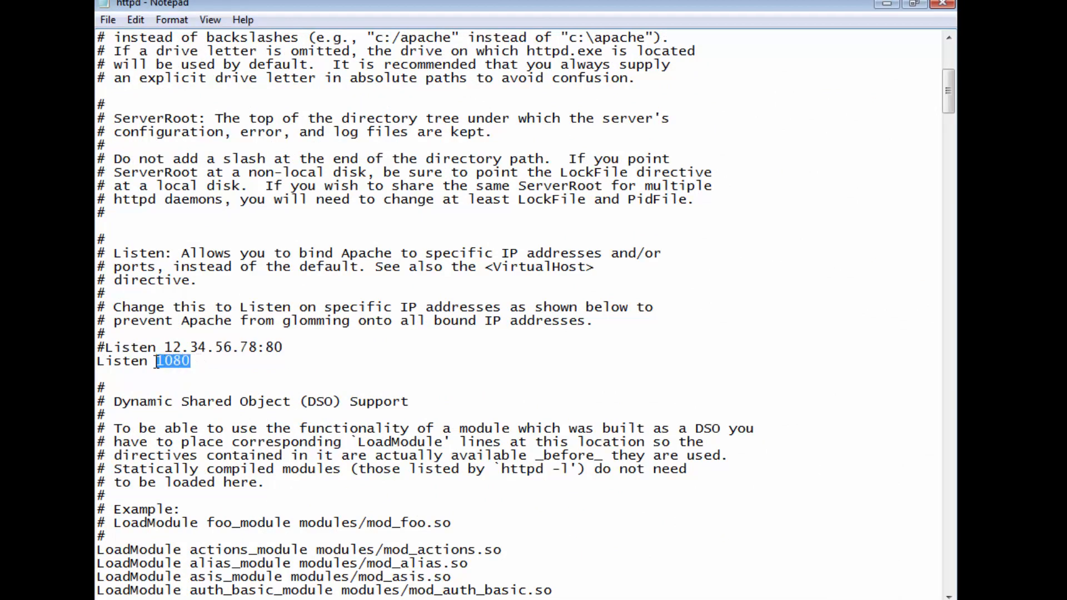
{"action": "mouse_move", "coordinate": [343, 347]}
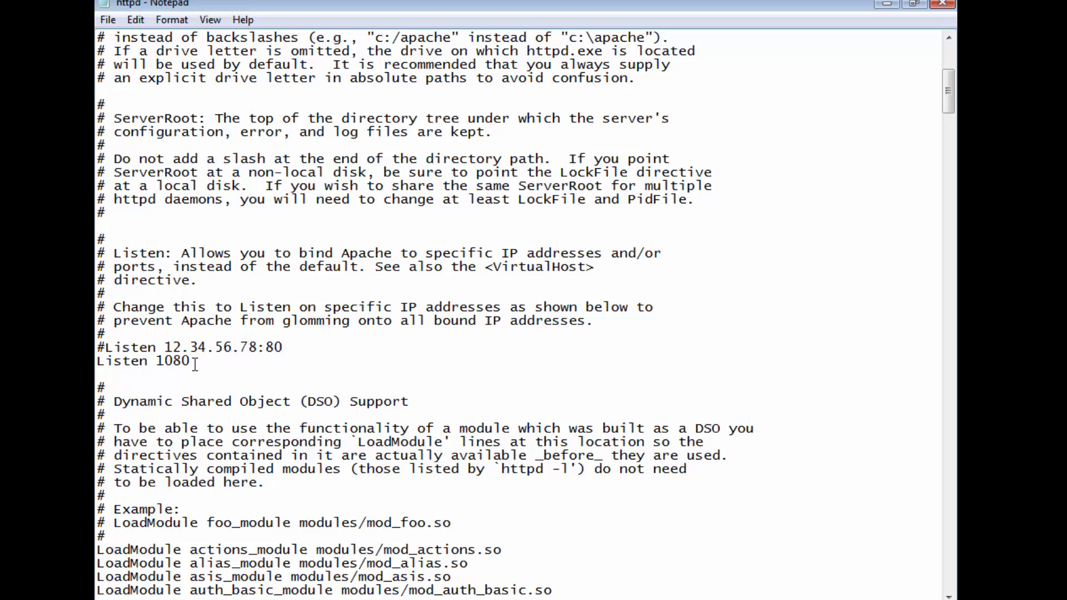
{"action": "double_click", "coordinate": [173, 360]}
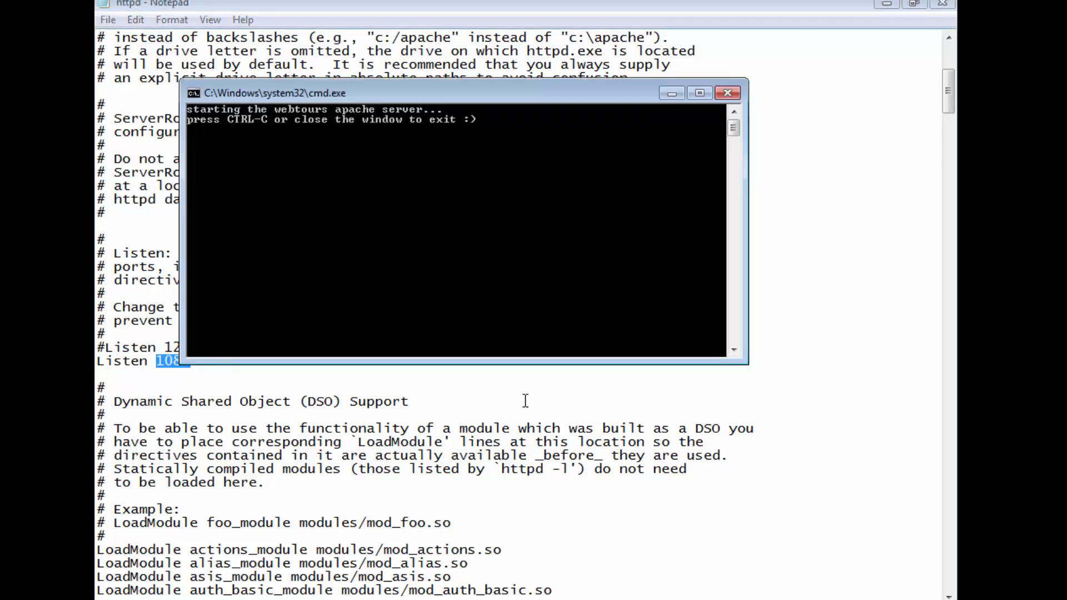
{"action": "left_click", "coordinate": [727, 92]}
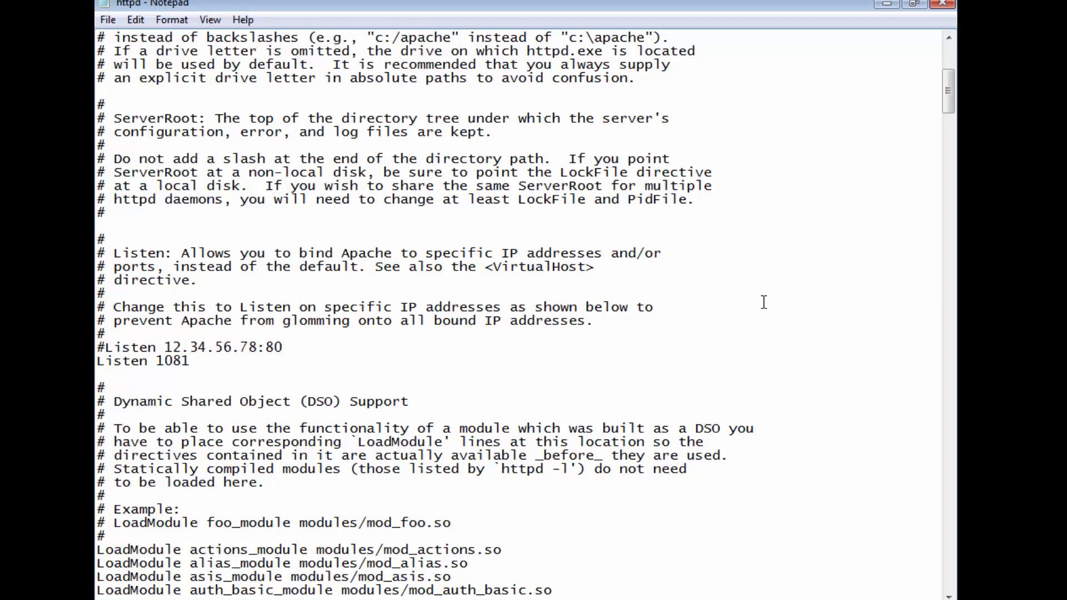
{"action": "left_click", "coordinate": [161, 360]}
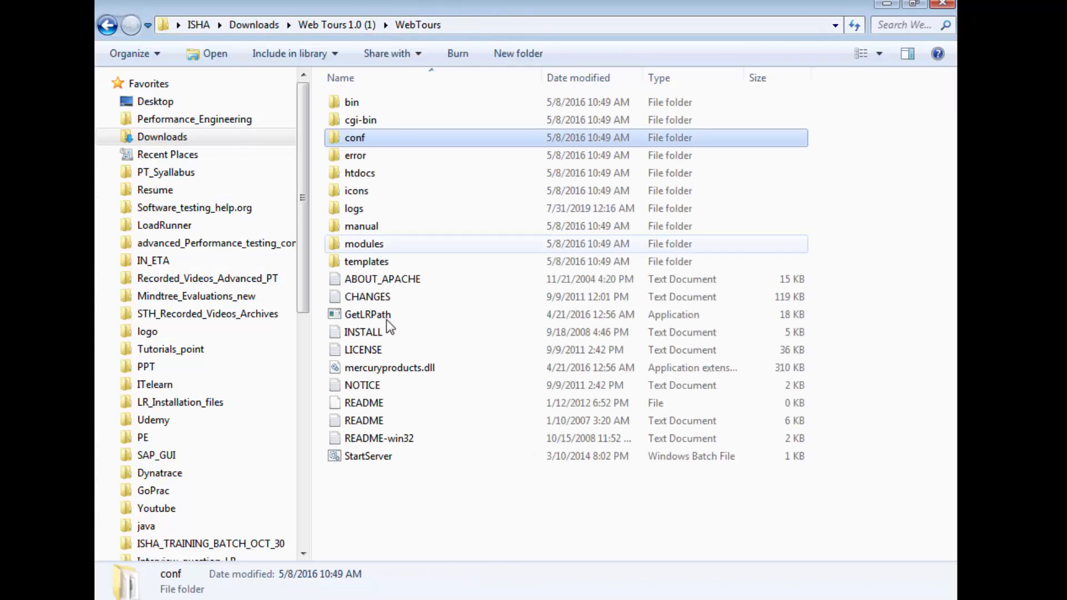
Step: Restart the Web Tours server from StartServer and close the duplicate httpd Notepad window
{"action": "double_click", "coordinate": [368, 456]}
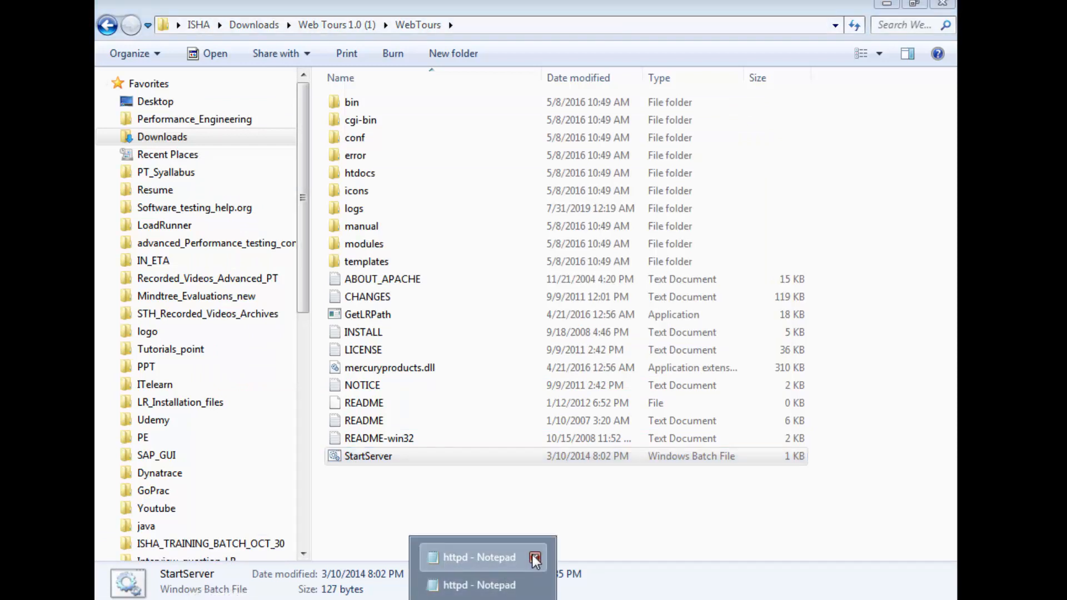
{"action": "left_click", "coordinate": [478, 557]}
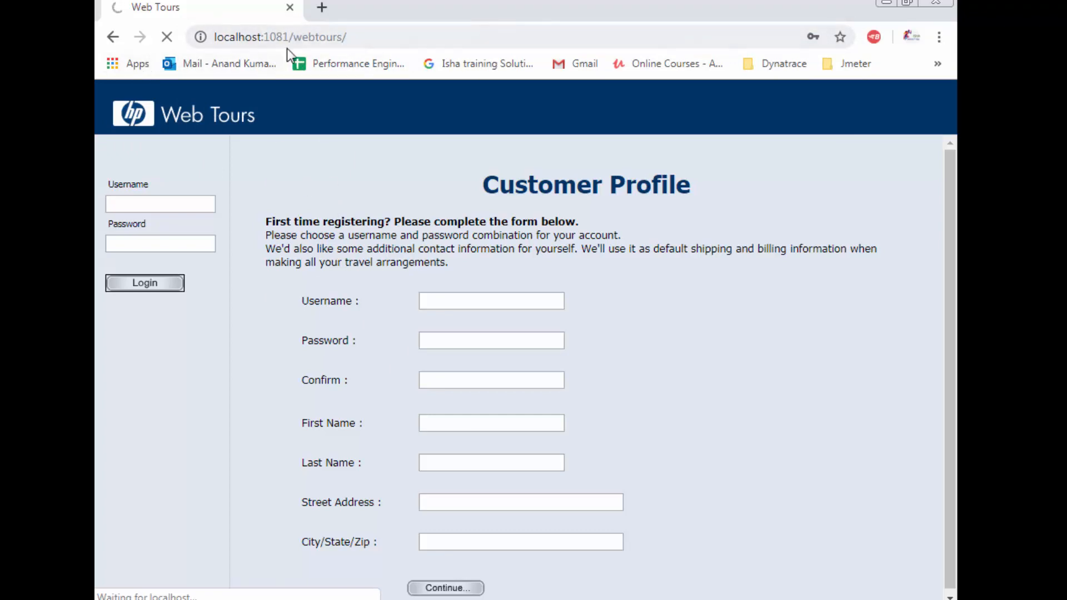
Step: Enter localhost:1081/webtours in a new Chrome tab to load the site on the new port
{"action": "left_click", "coordinate": [321, 8]}
{"action": "type", "text": "localho"}
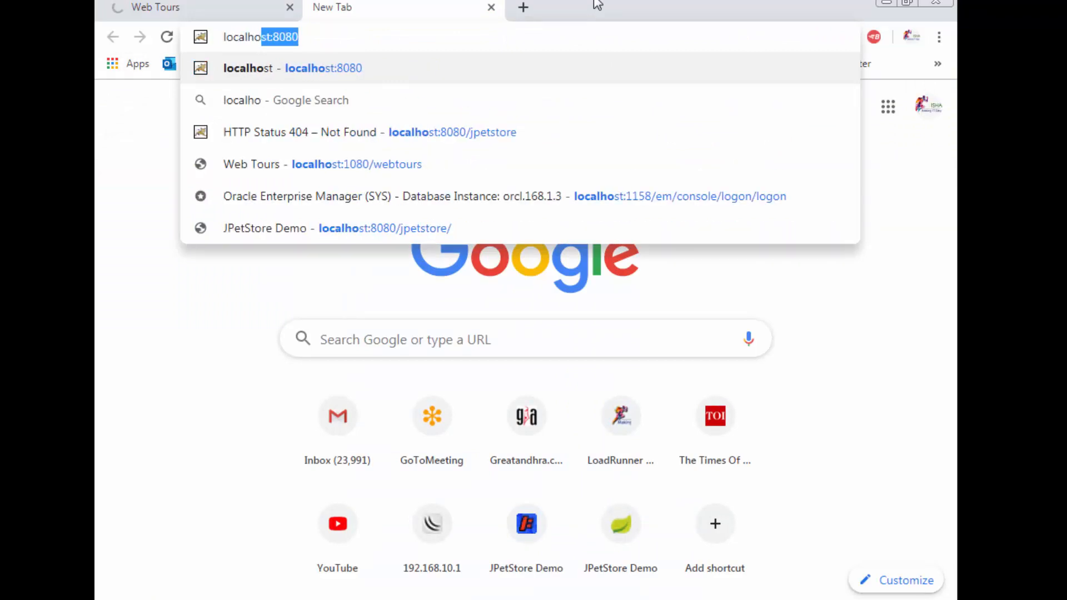
{"action": "type", "text": "\\\\"}
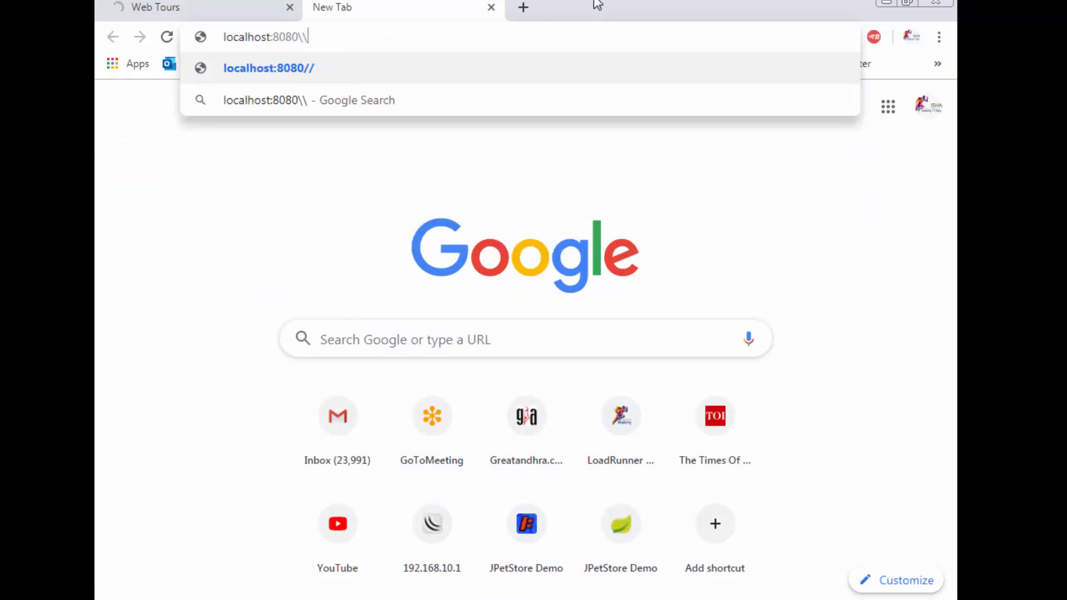
{"action": "key", "text": "Backspace"}
{"action": "type", "text": "1081"}
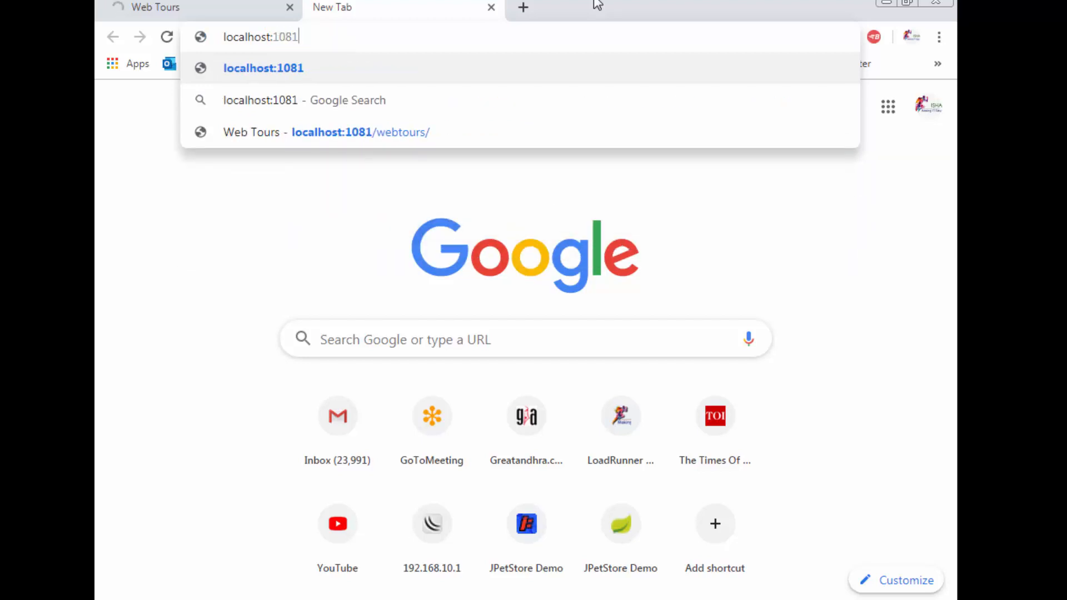
{"action": "type", "text": "/webtour"}
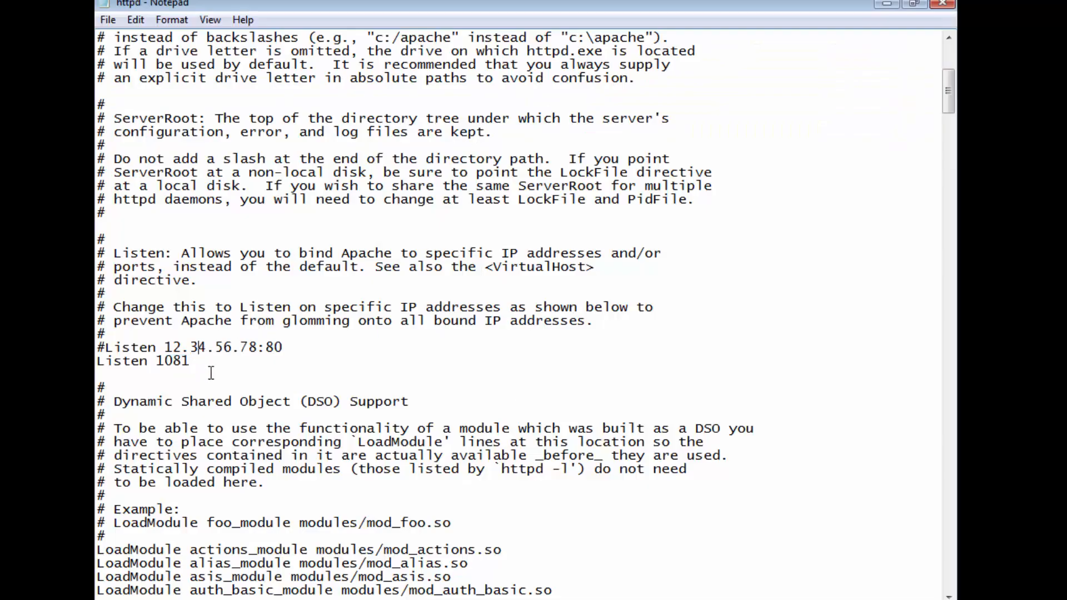
{"action": "mouse_move", "coordinate": [827, 293]}
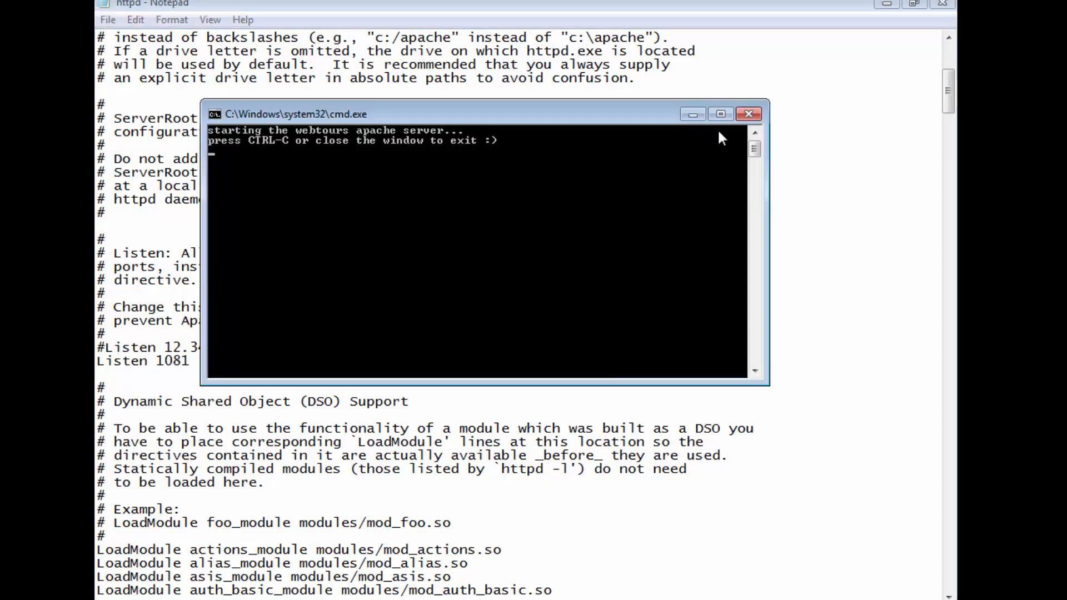
{"action": "mouse_move", "coordinate": [388, 199]}
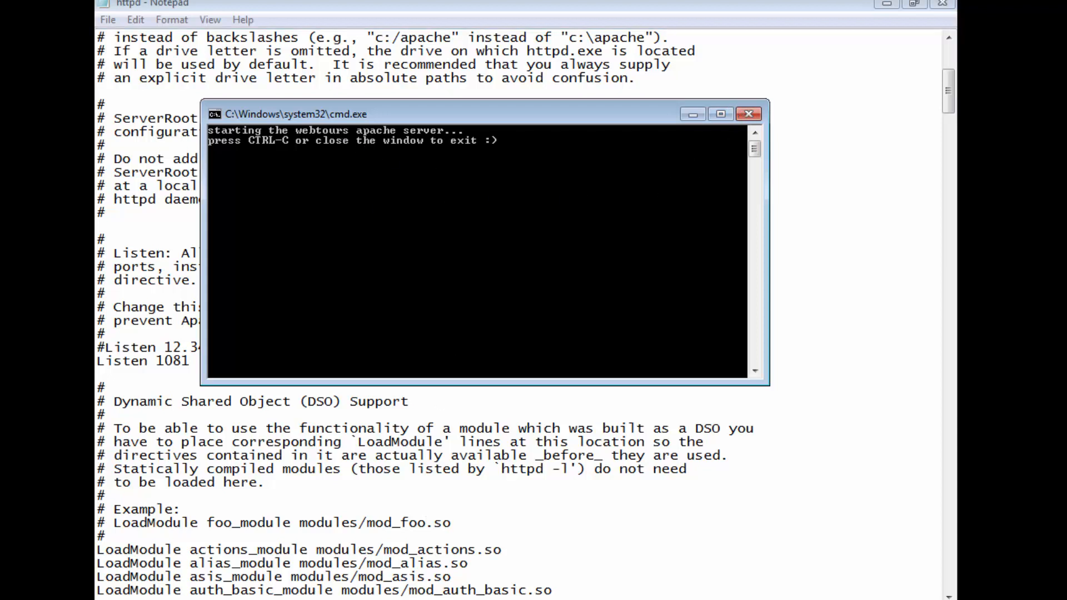
Step: Close the running server console and restart the server so the welcome page loads on 1081
{"action": "left_click", "coordinate": [749, 113]}
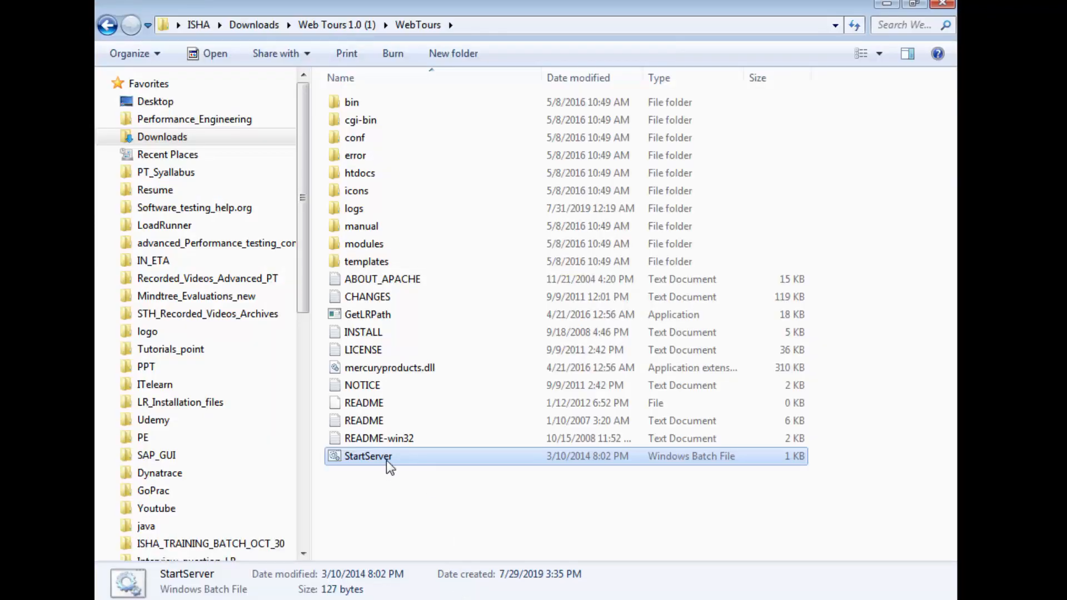
{"action": "double_click", "coordinate": [368, 455]}
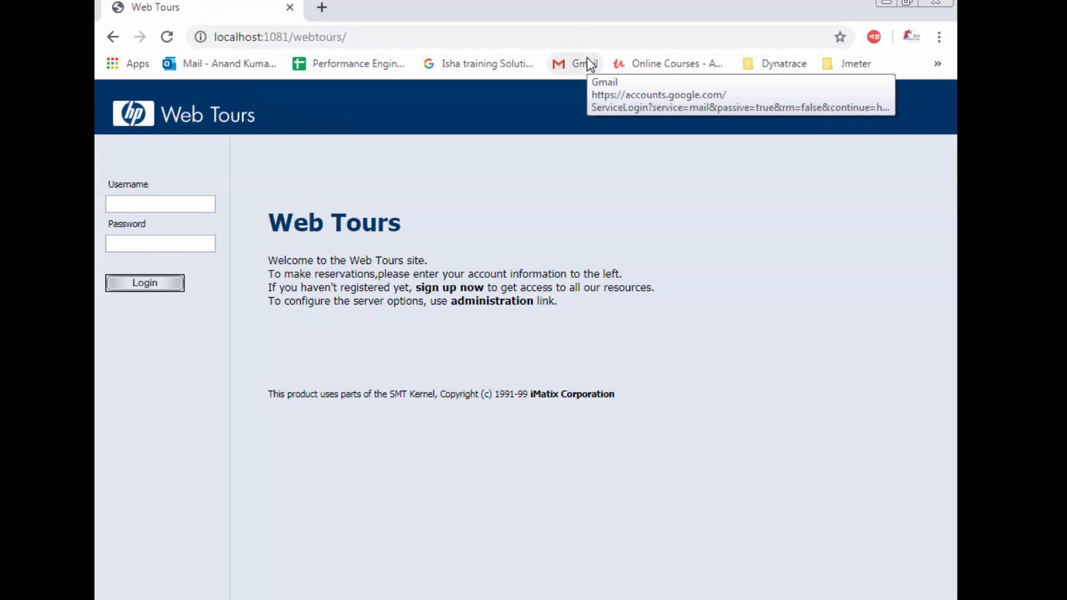
{"action": "mouse_move", "coordinate": [936, 410]}
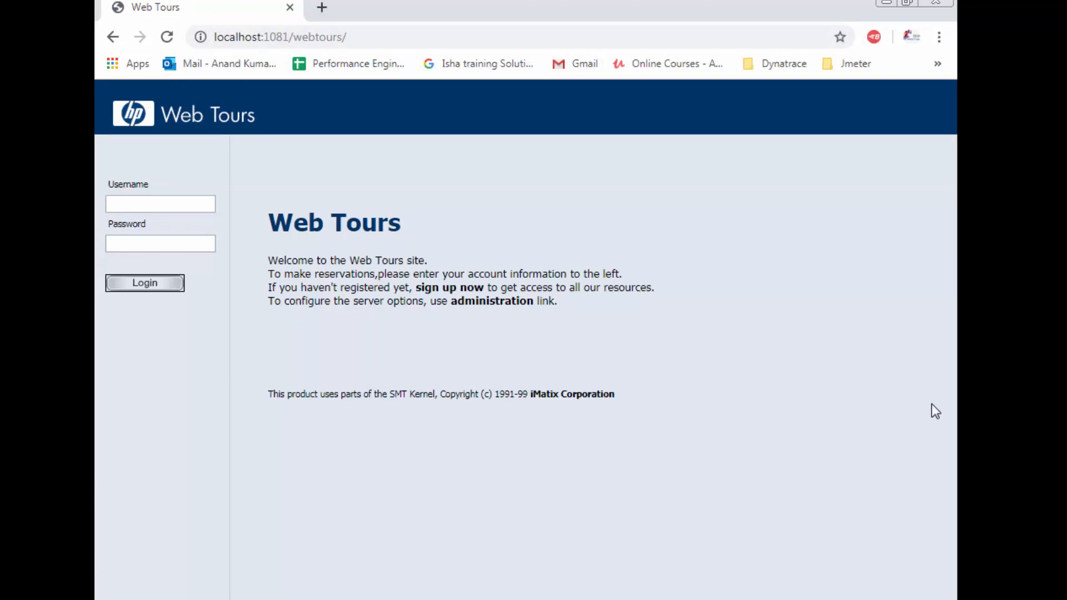
{"action": "mouse_move", "coordinate": [667, 454]}
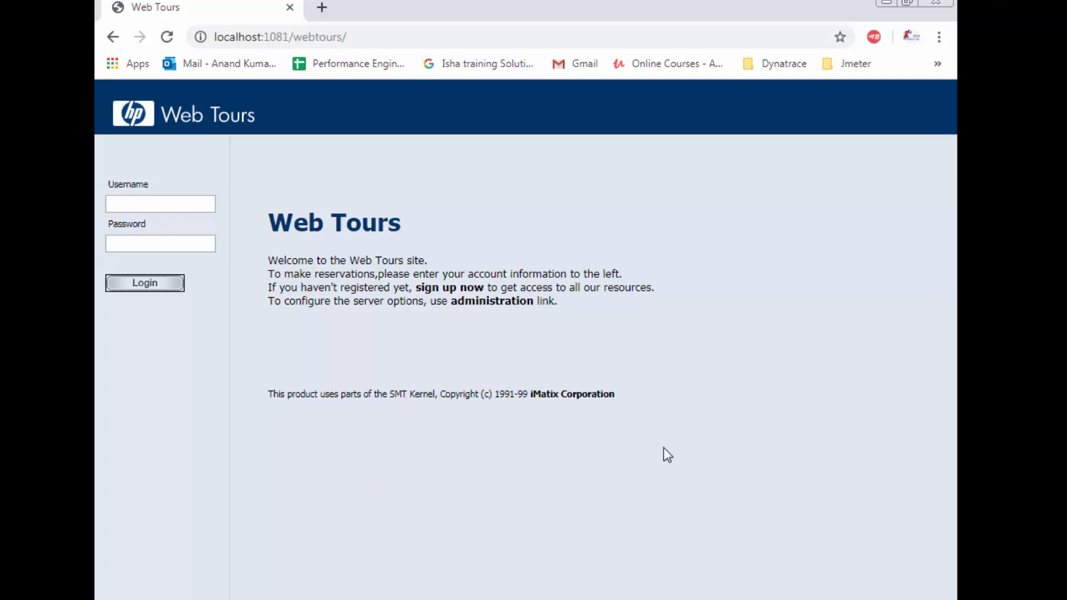